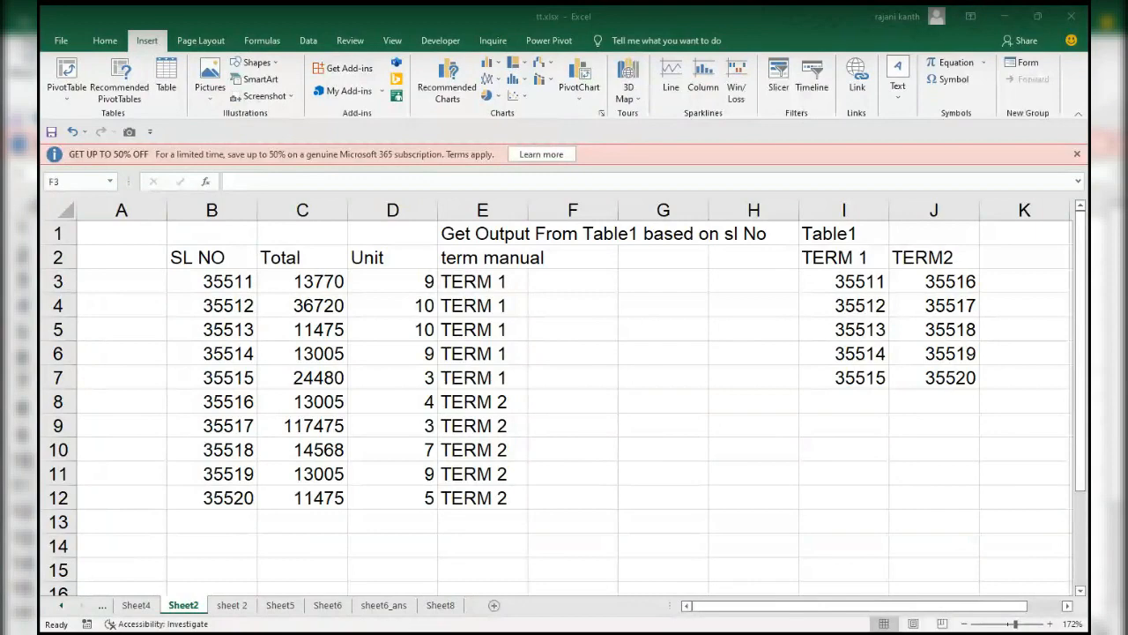
# Step: Review the manual term results in column E and the SL NO and TERM lists, then select F3
pyautogui.click(571, 282)
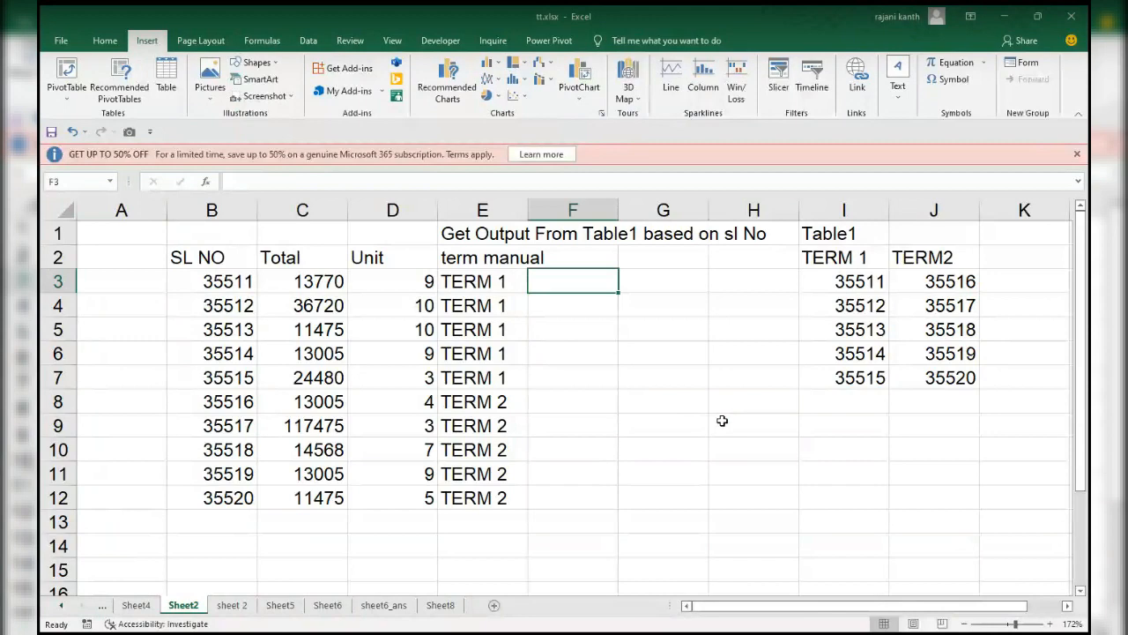
pyautogui.moveTo(504, 281)
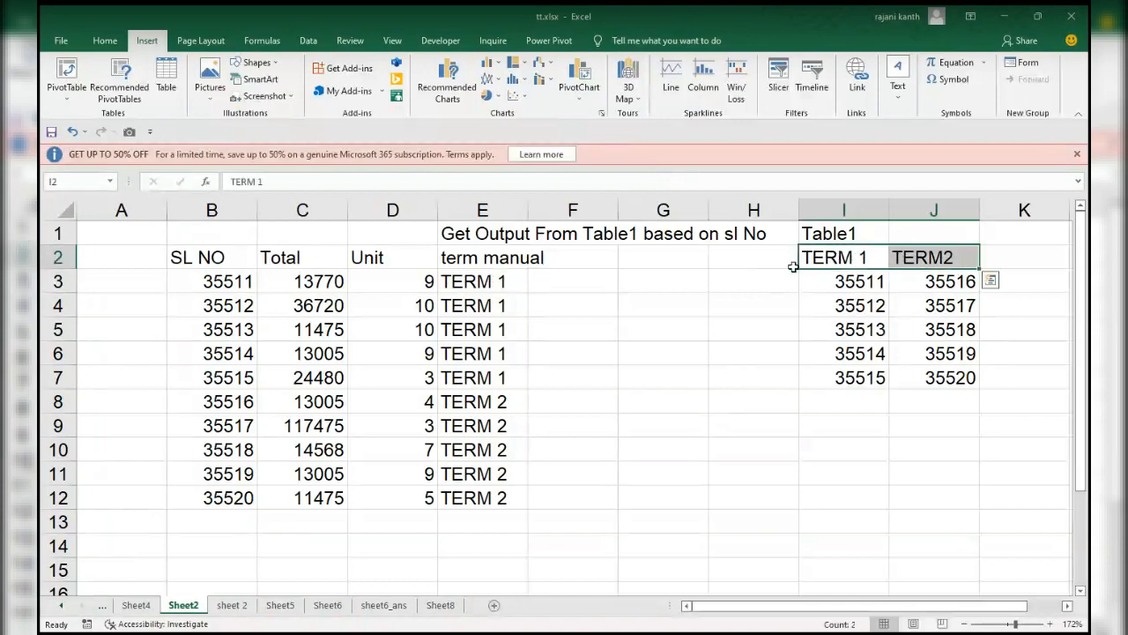
pyautogui.moveTo(483, 282); pyautogui.dragTo(484, 497)
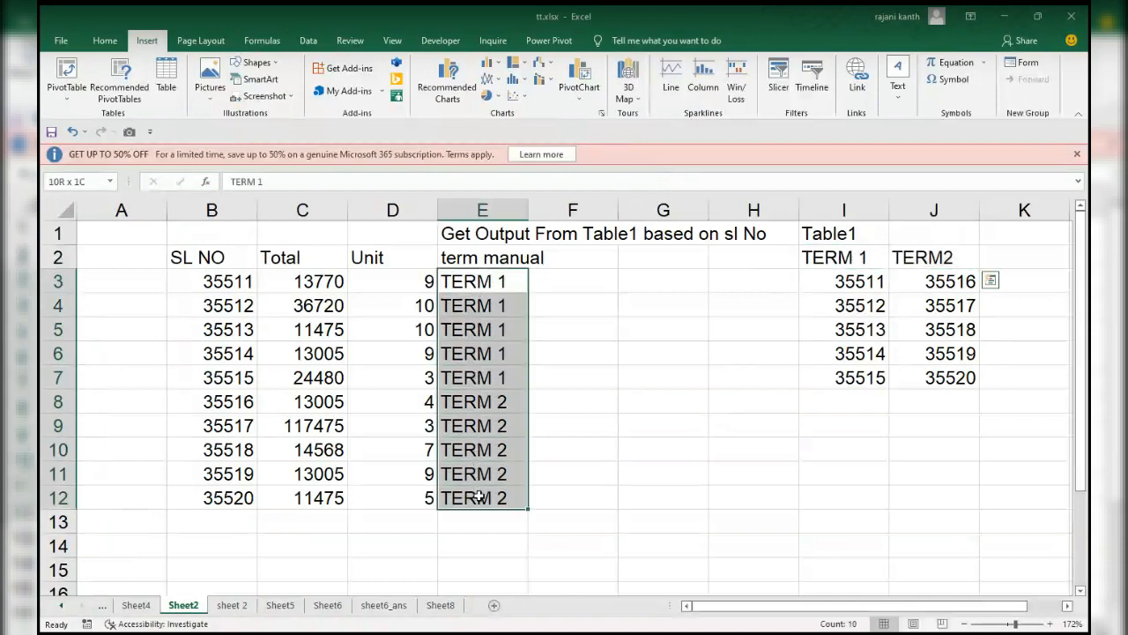
pyautogui.click(212, 282)
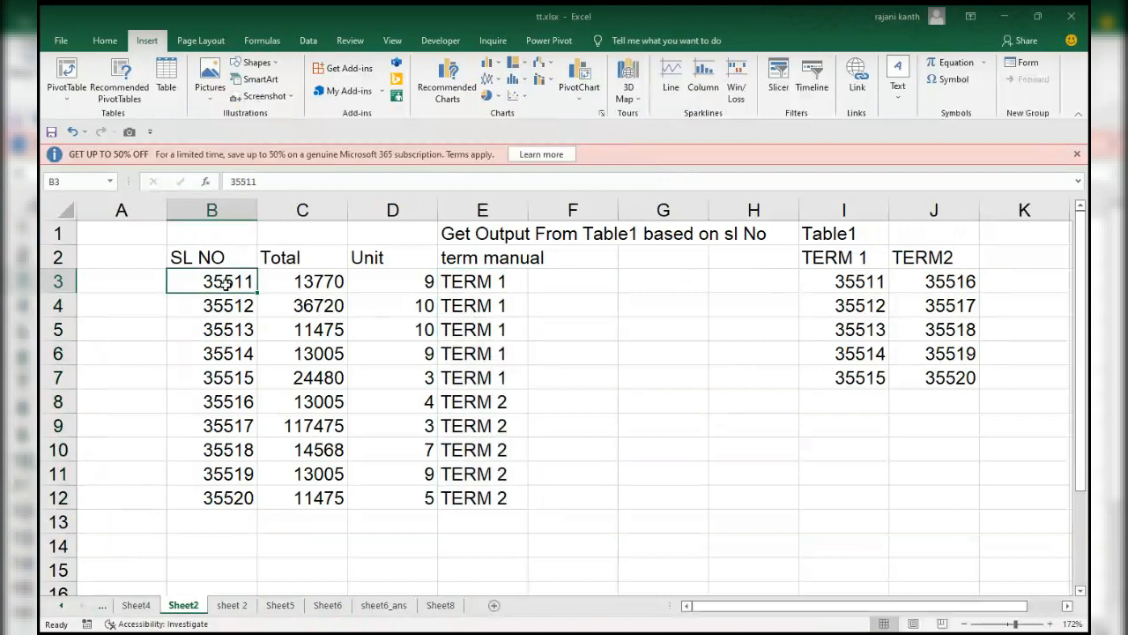
pyautogui.moveTo(861, 282); pyautogui.dragTo(860, 330)
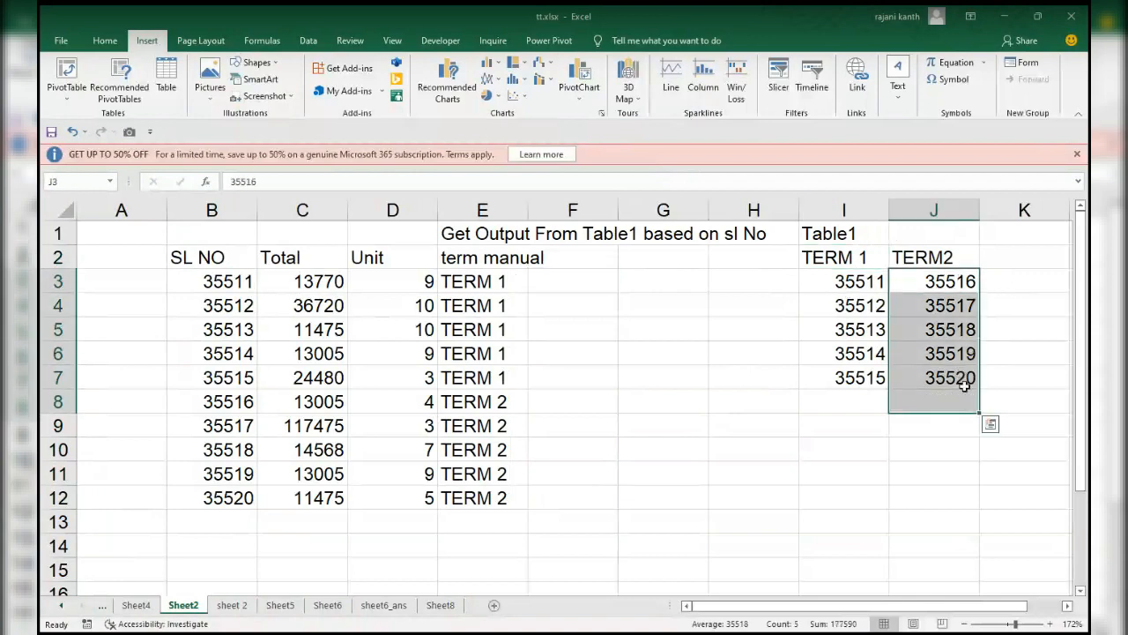
pyautogui.click(573, 282)
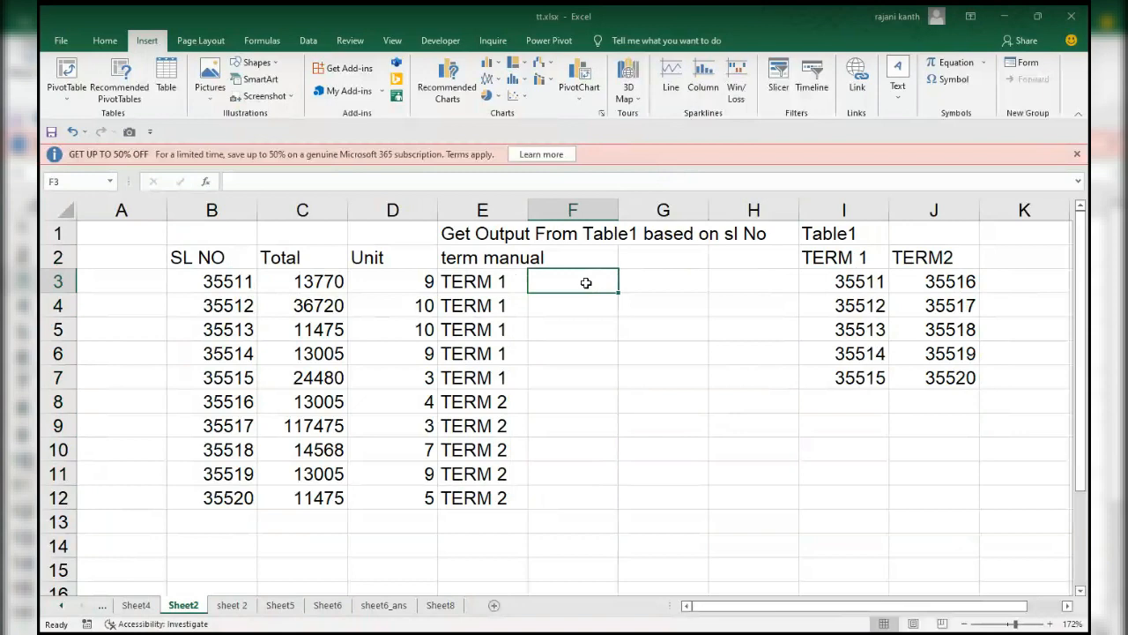
# Step: Begin =IF(OR(B3=$I$3:$I$7)) in F3 and preview the OR test as TRUE with F9
pyautogui.write('=')
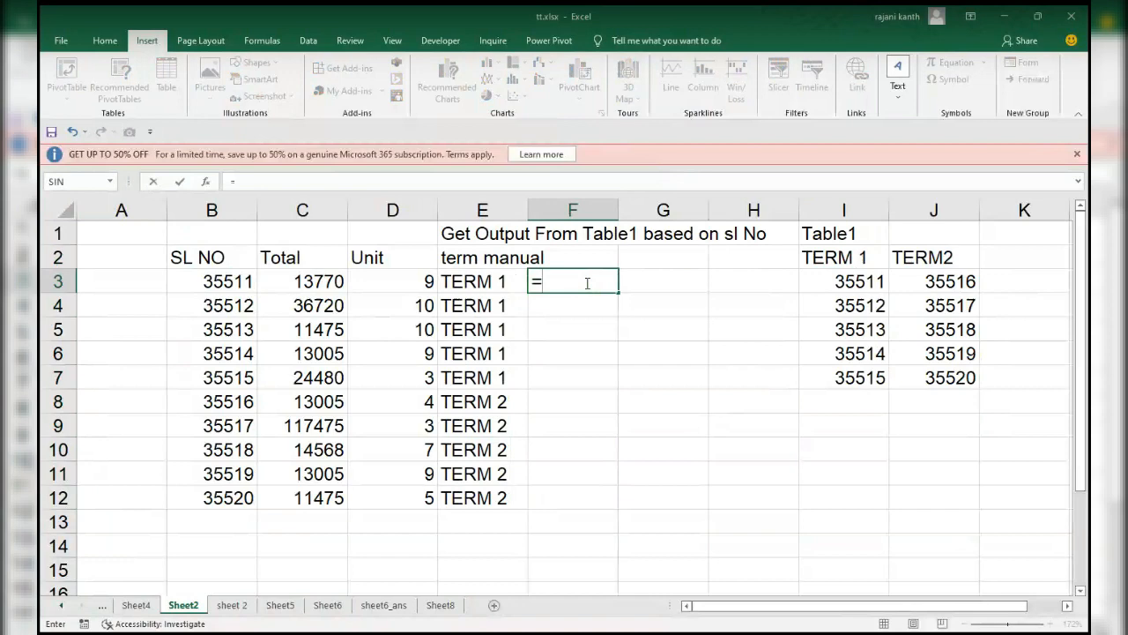
pyautogui.click(303, 282)
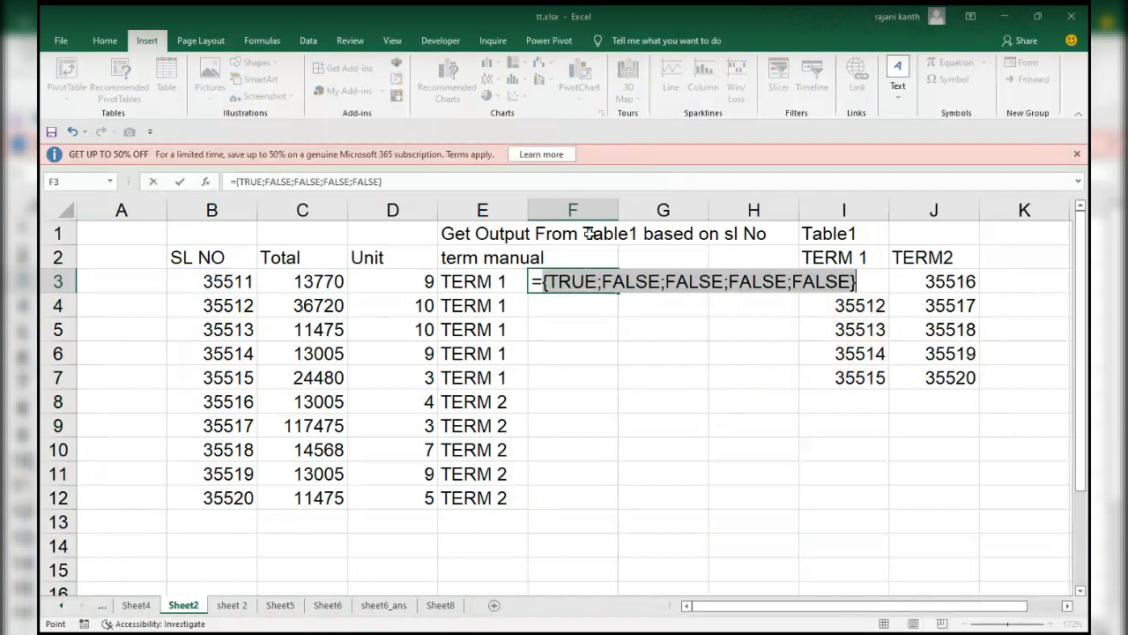
pyautogui.moveTo(832, 321)
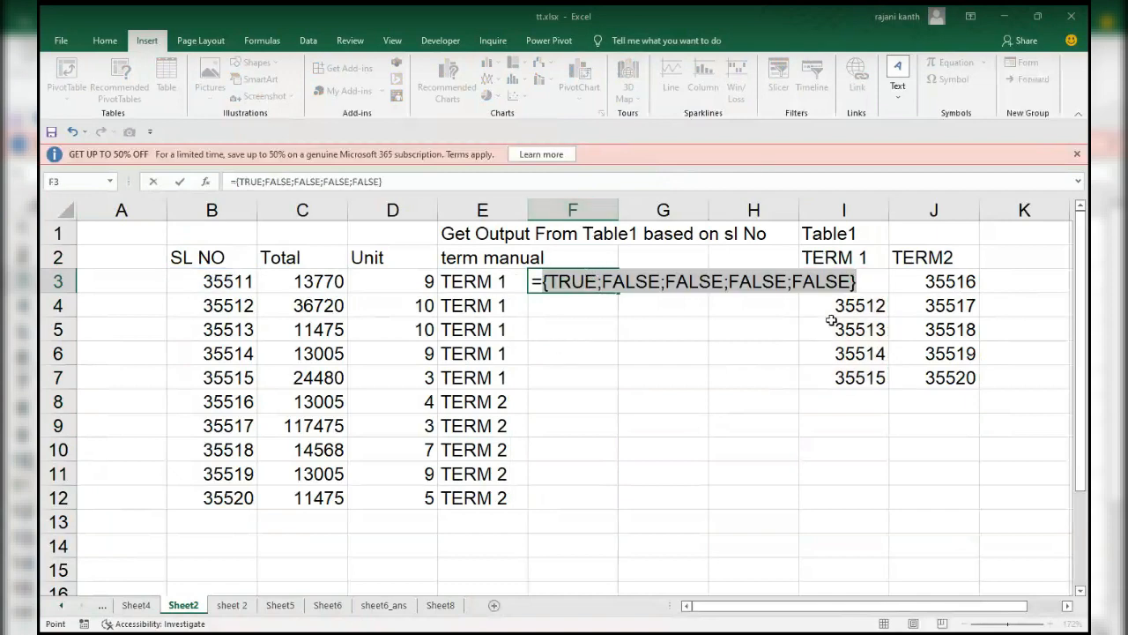
pyautogui.write('=B3=$I$3:$I$7')
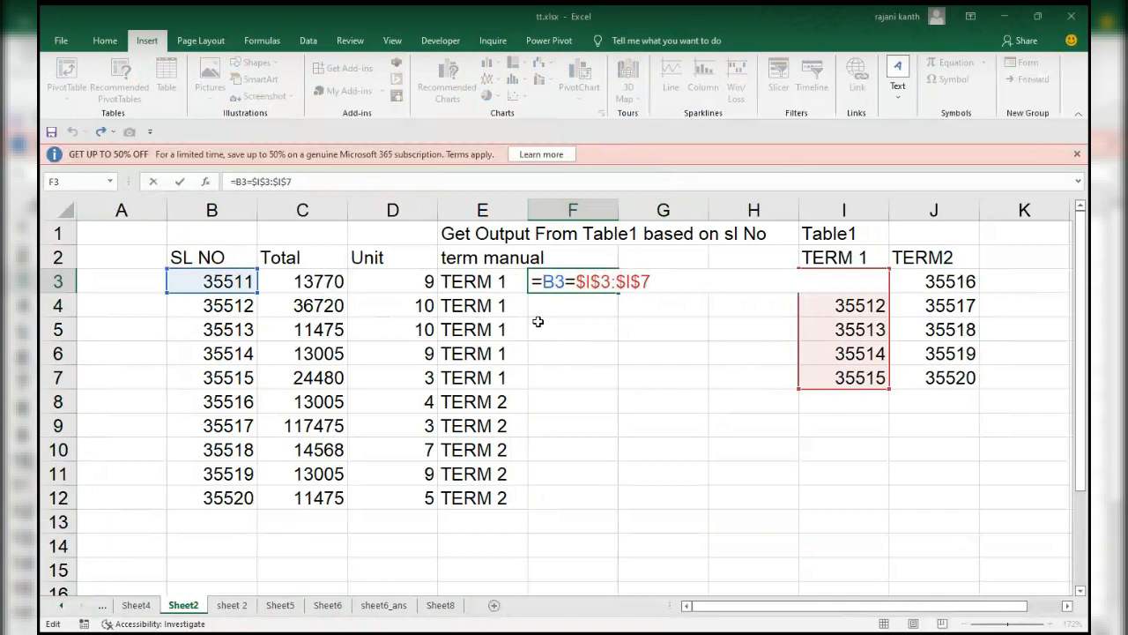
pyautogui.write('IF(')
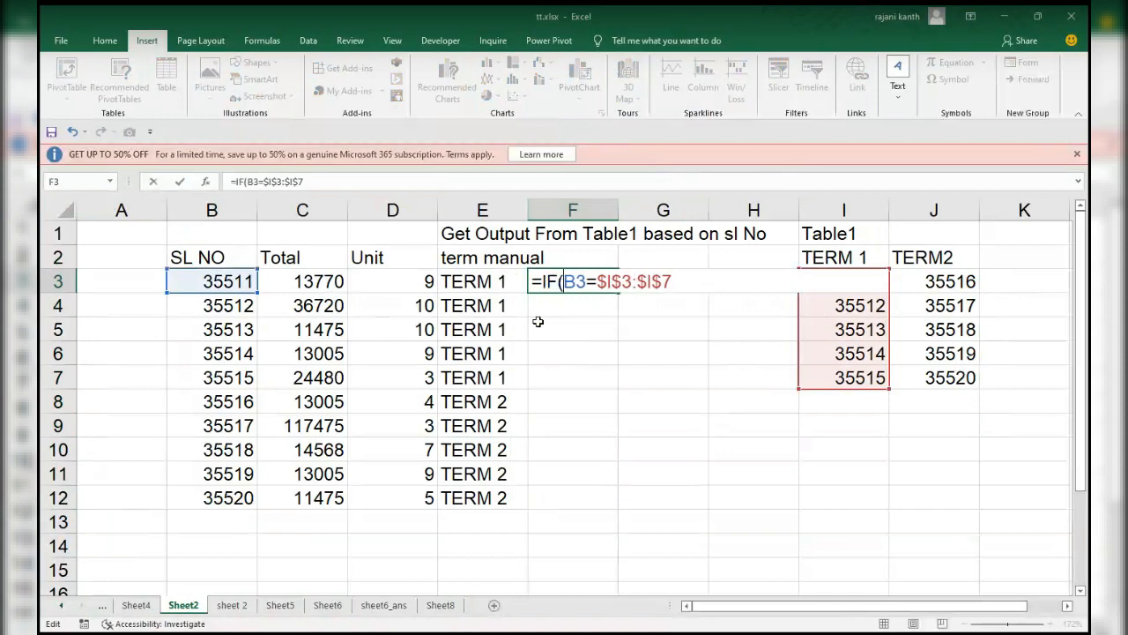
pyautogui.write('OR(')
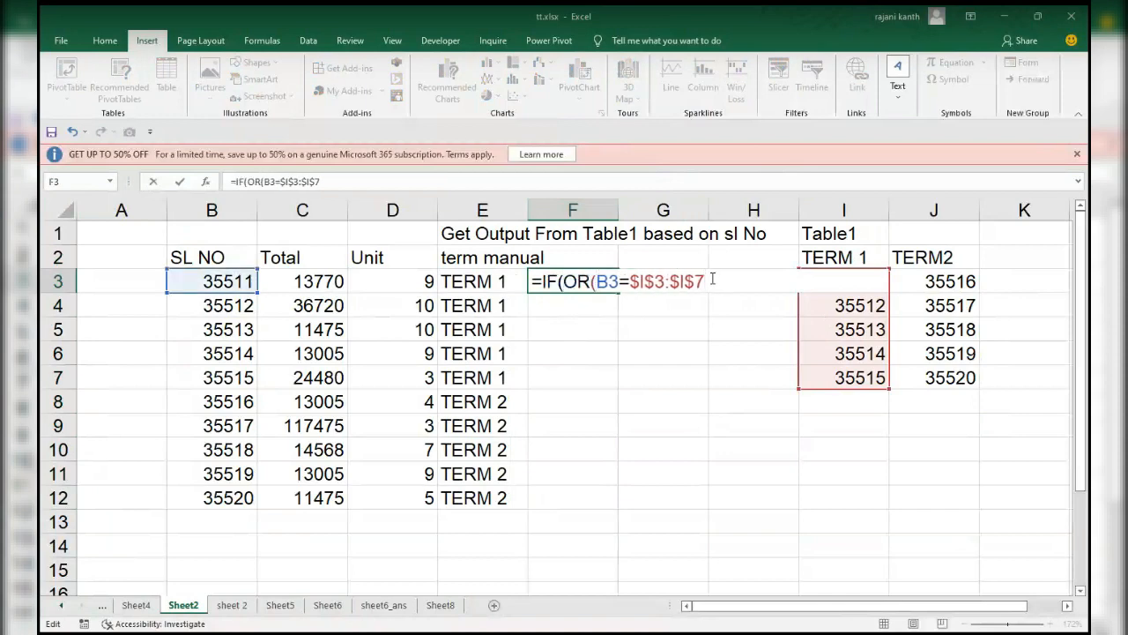
pyautogui.write(')')
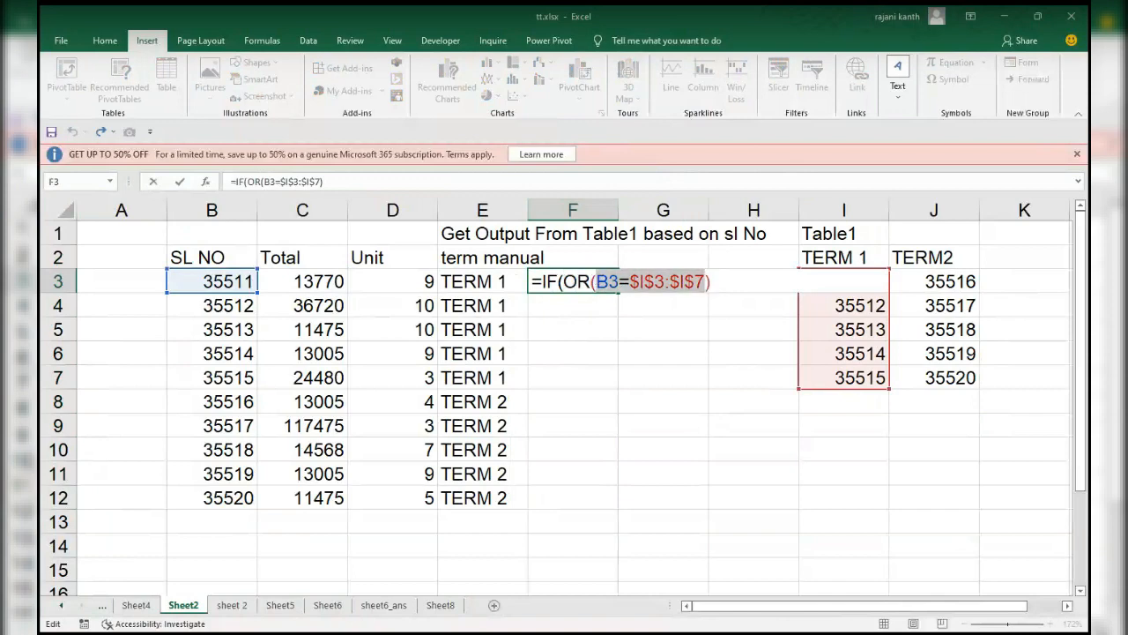
pyautogui.press('f9')
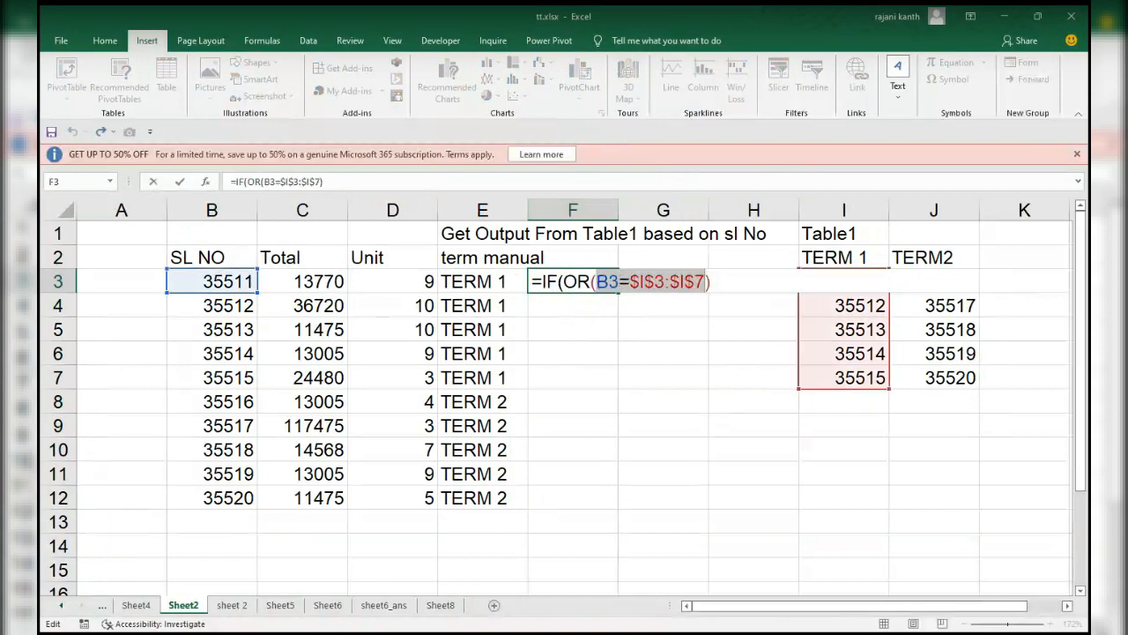
pyautogui.click(573, 282)
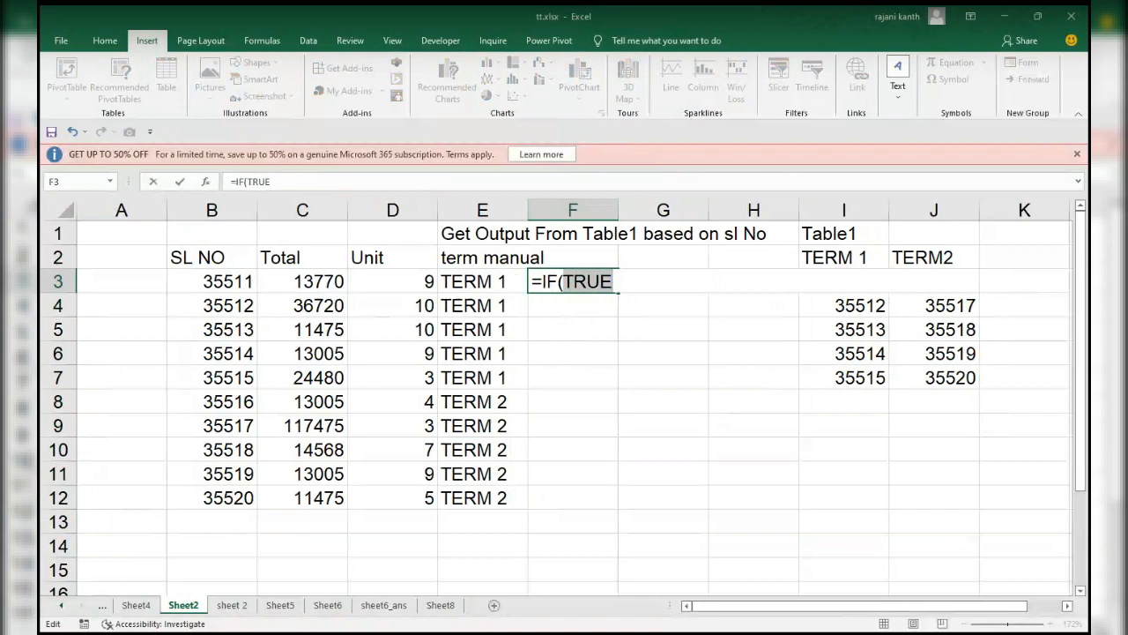
# Step: Restore the OR test and return the TERM 1 header $I$2 when it is true
pyautogui.write('OR(B3=$I$3:$I$7)')
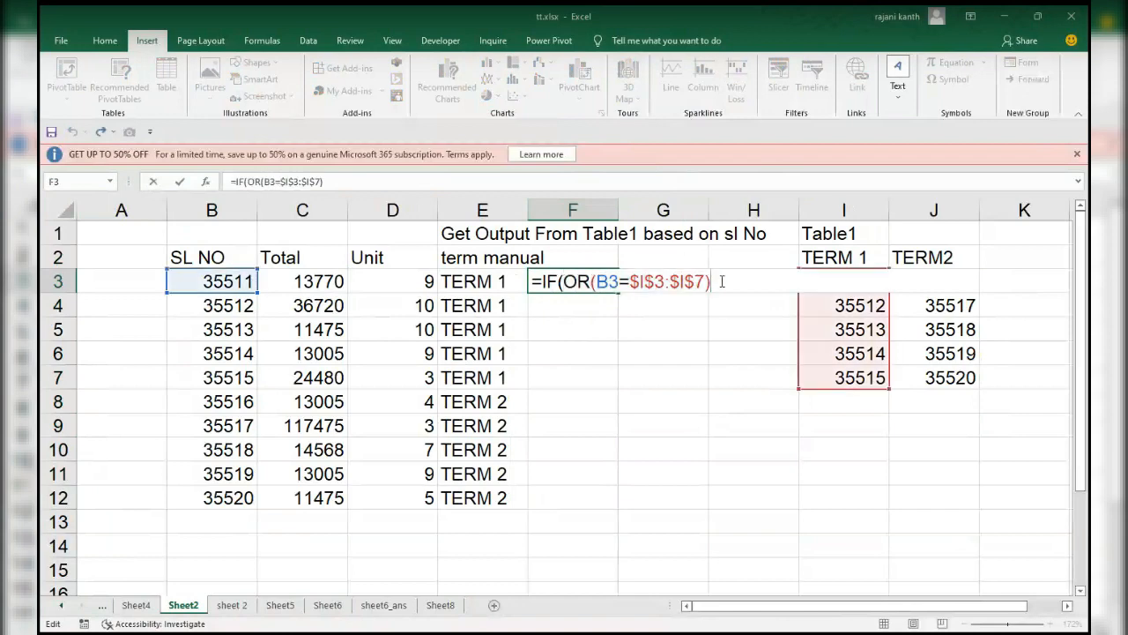
pyautogui.write(',')
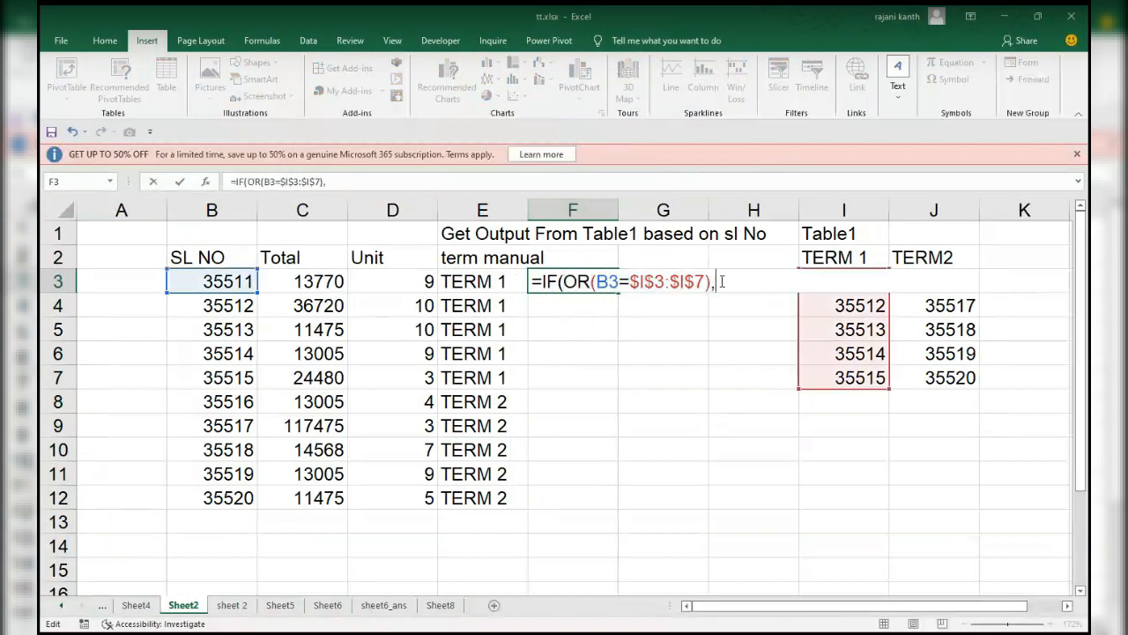
pyautogui.click(843, 257)
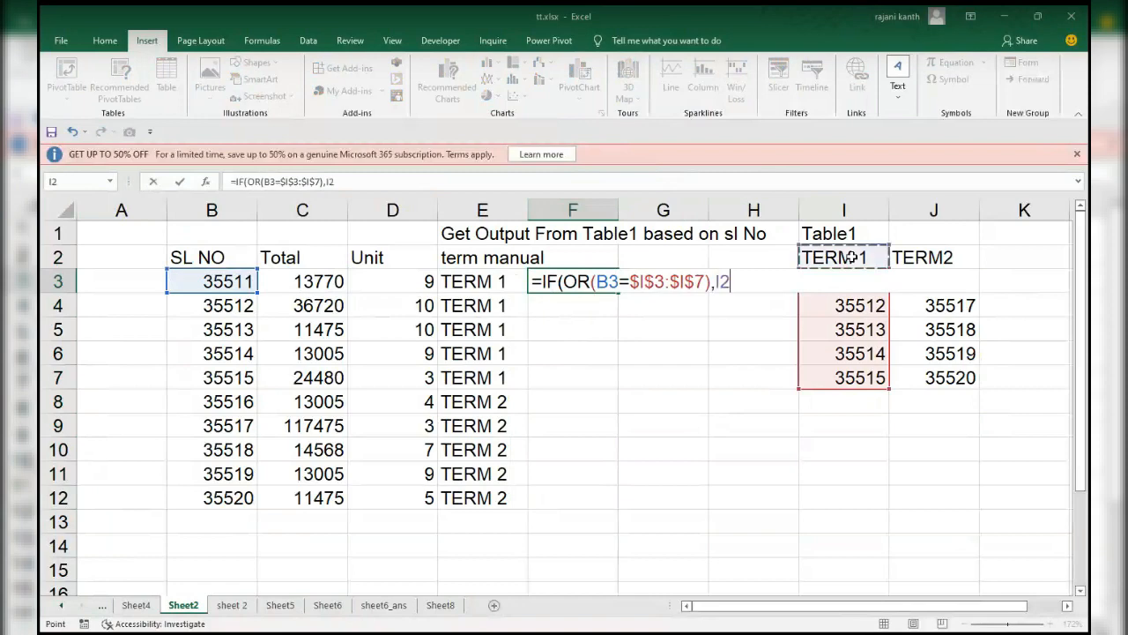
pyautogui.write('$I$2,')
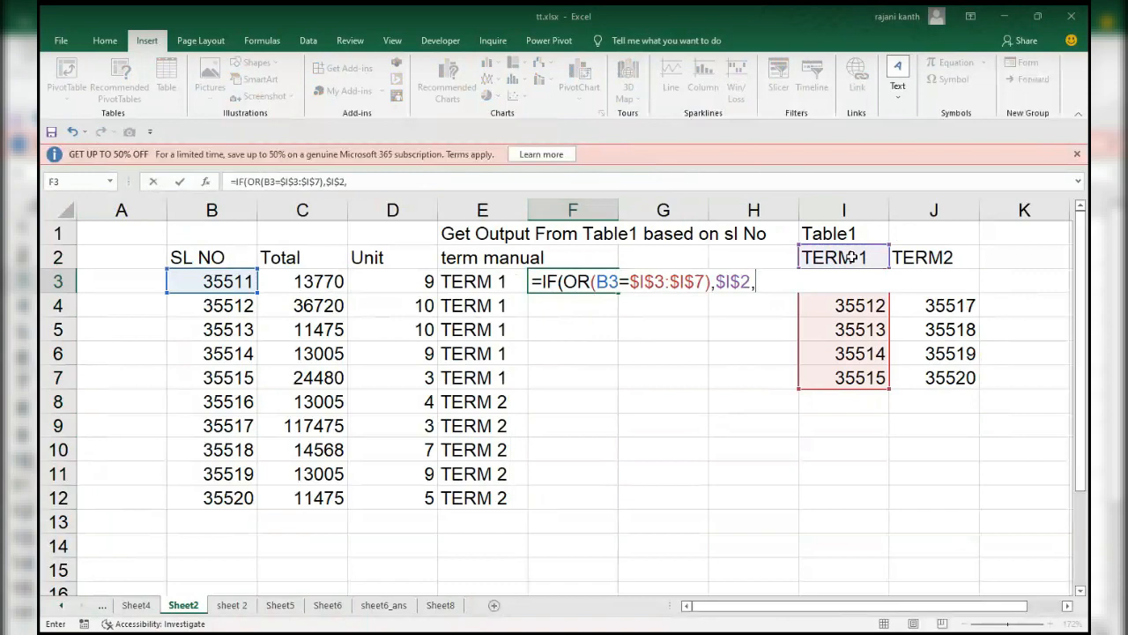
# Step: Nest a second IF(OR(B3=$J$3:$J$7)) returning the TERM2 header $J$2
pyautogui.write('IF(')
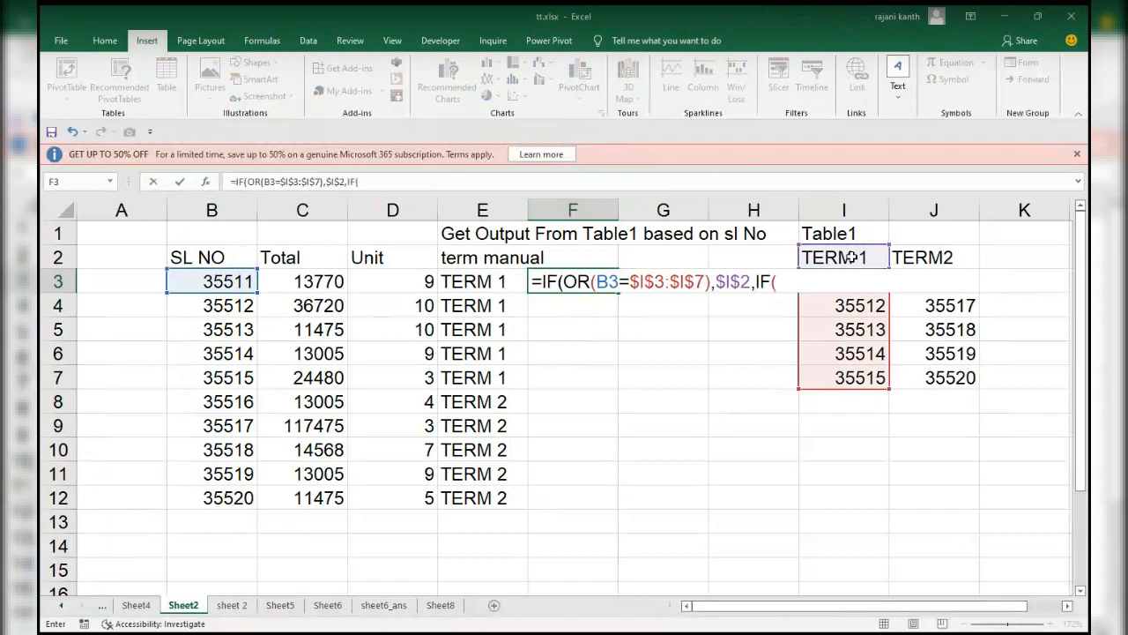
pyautogui.click(212, 282)
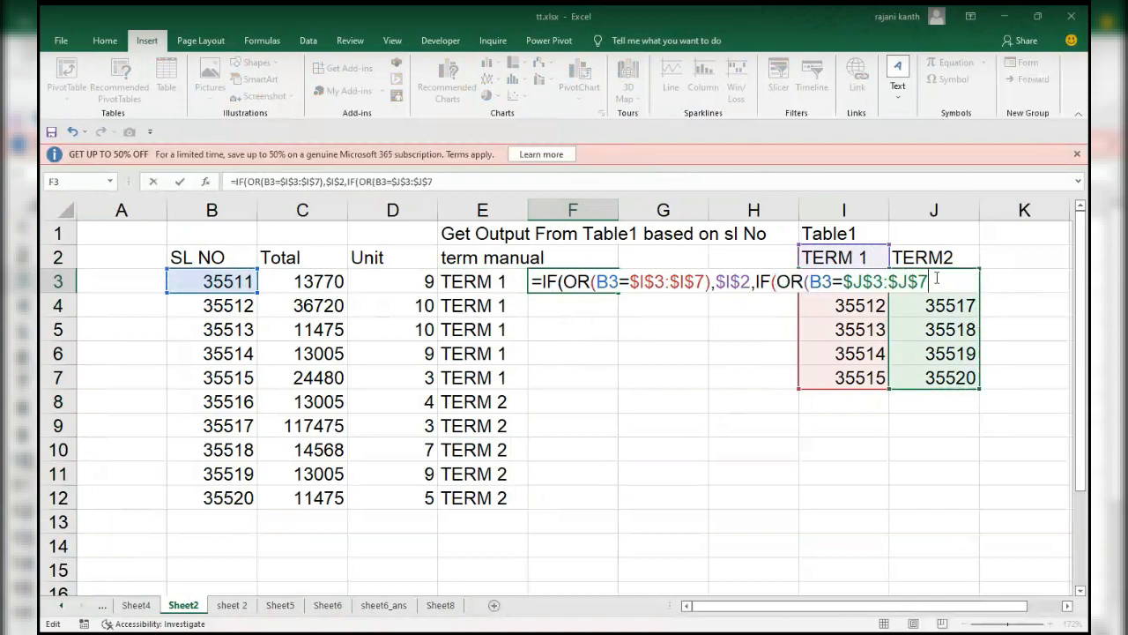
pyautogui.write(',')
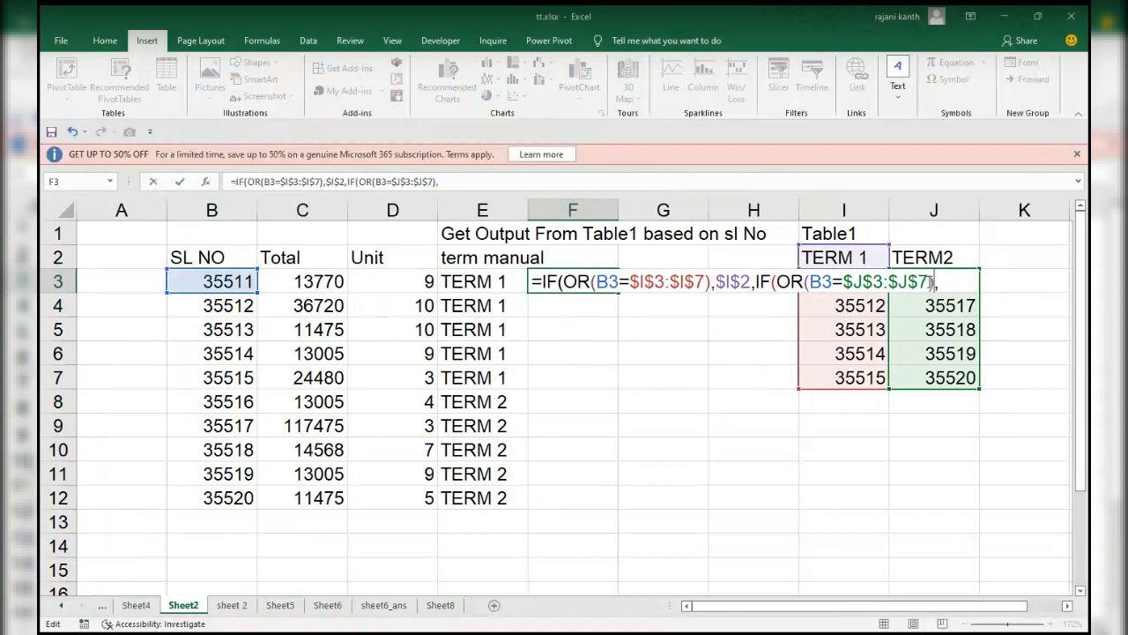
pyautogui.click(934, 257)
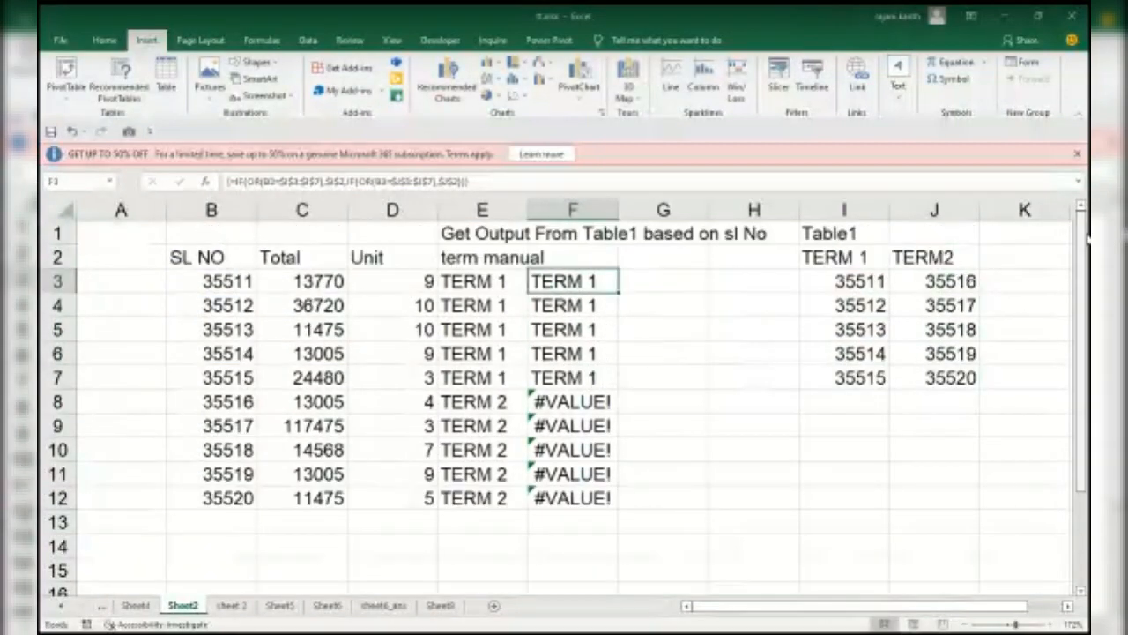
# Step: Select F3:F12 to re-enter the formula as an array formula
pyautogui.moveTo(571, 282); pyautogui.dragTo(571, 497)
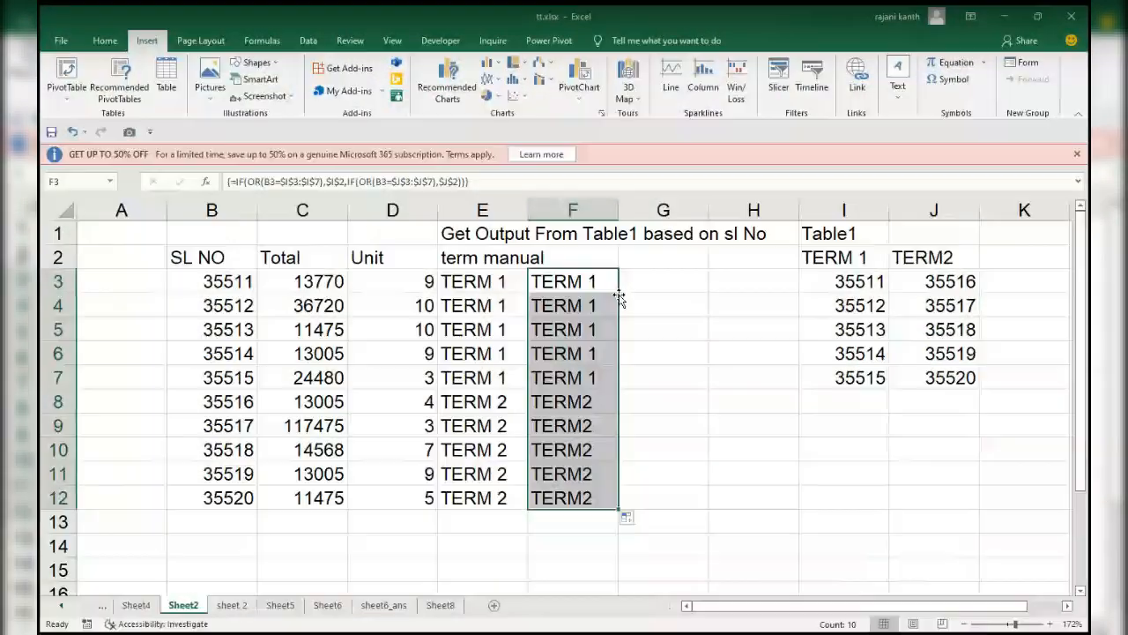
pyautogui.moveTo(649, 282)
pyautogui.write('=')
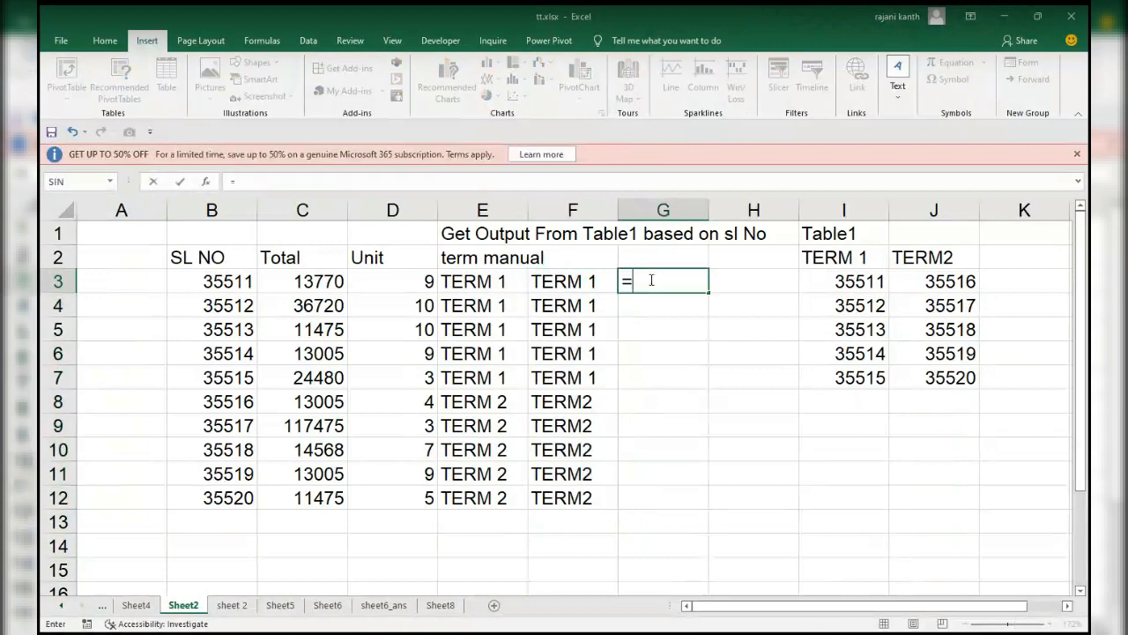
# Step: Cancel the G3 entry and inspect the F3 formula without changing it
pyautogui.press('Escape')
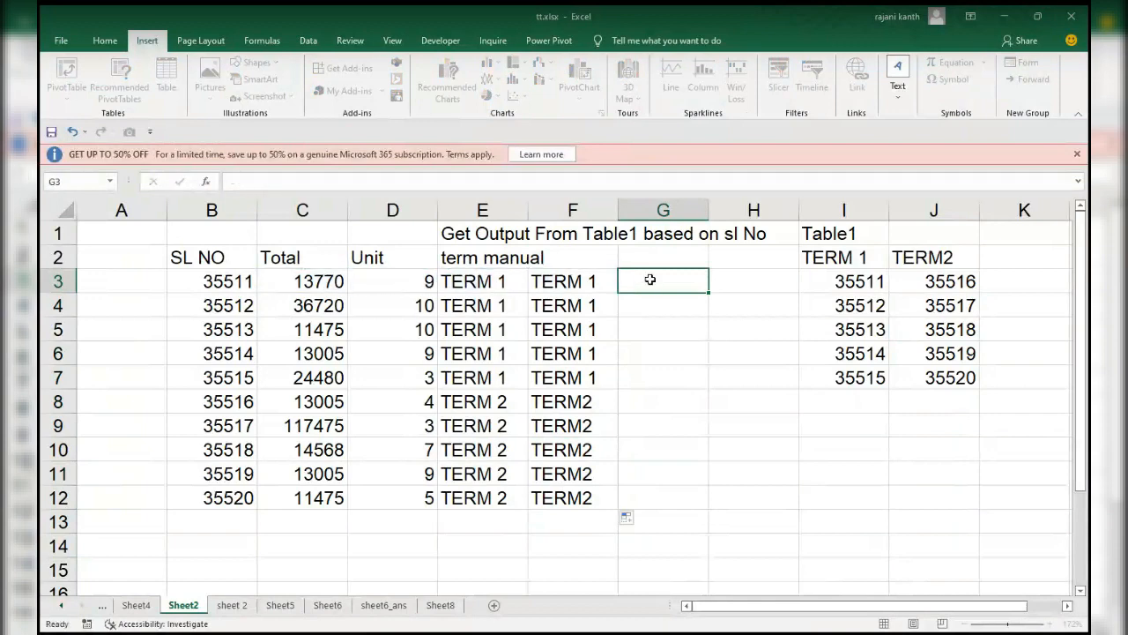
pyautogui.click(571, 280)
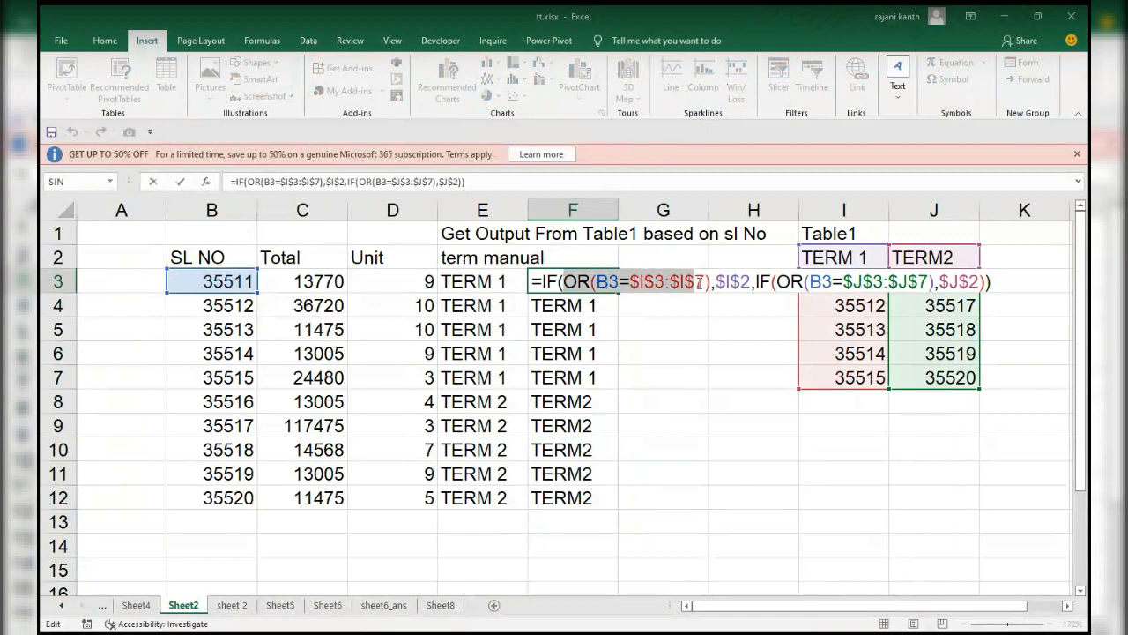
pyautogui.press('enter')
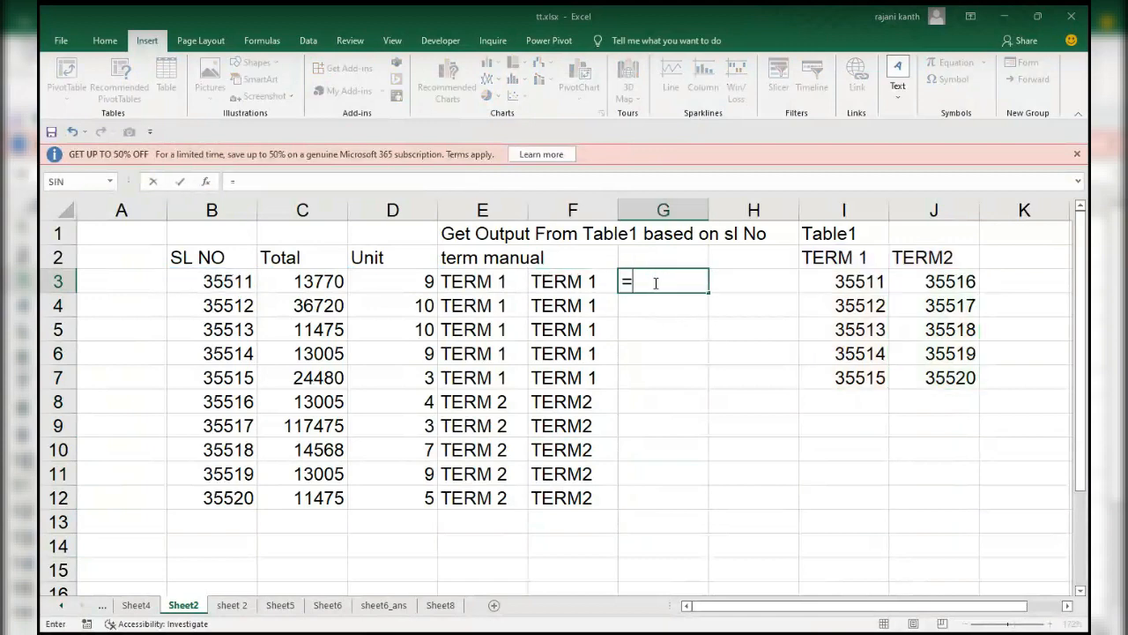
# Step: Test =OR(B3=$I$3:$I$7) in G3 as an array formula, confirming TRUE
pyautogui.write('=OR(B3=$I$3:$I$7)')
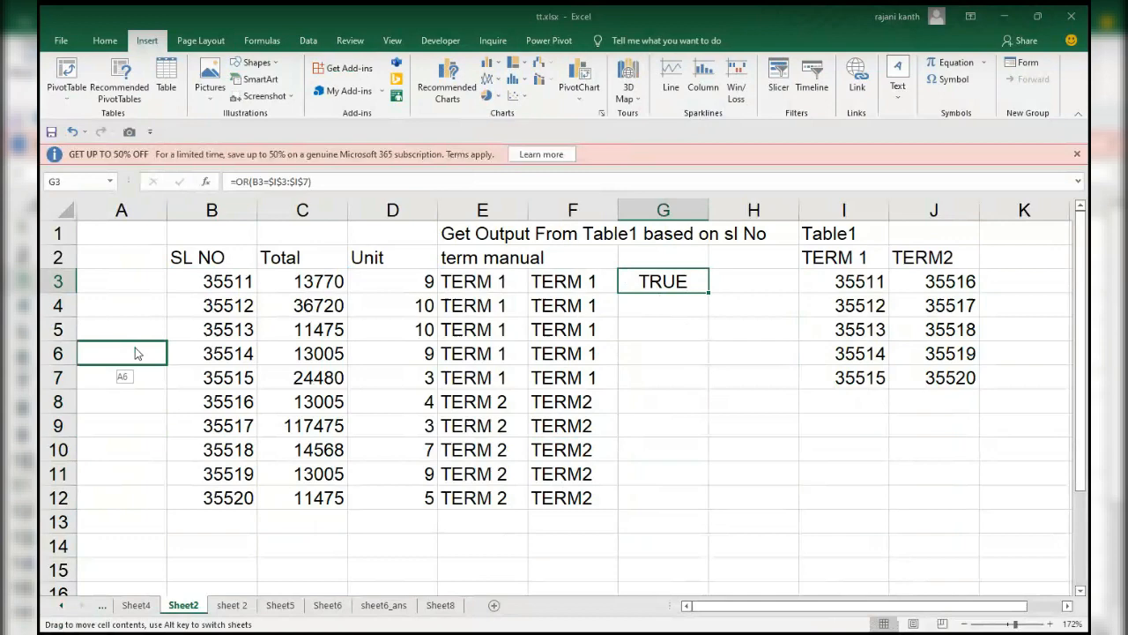
pyautogui.click(1023, 232)
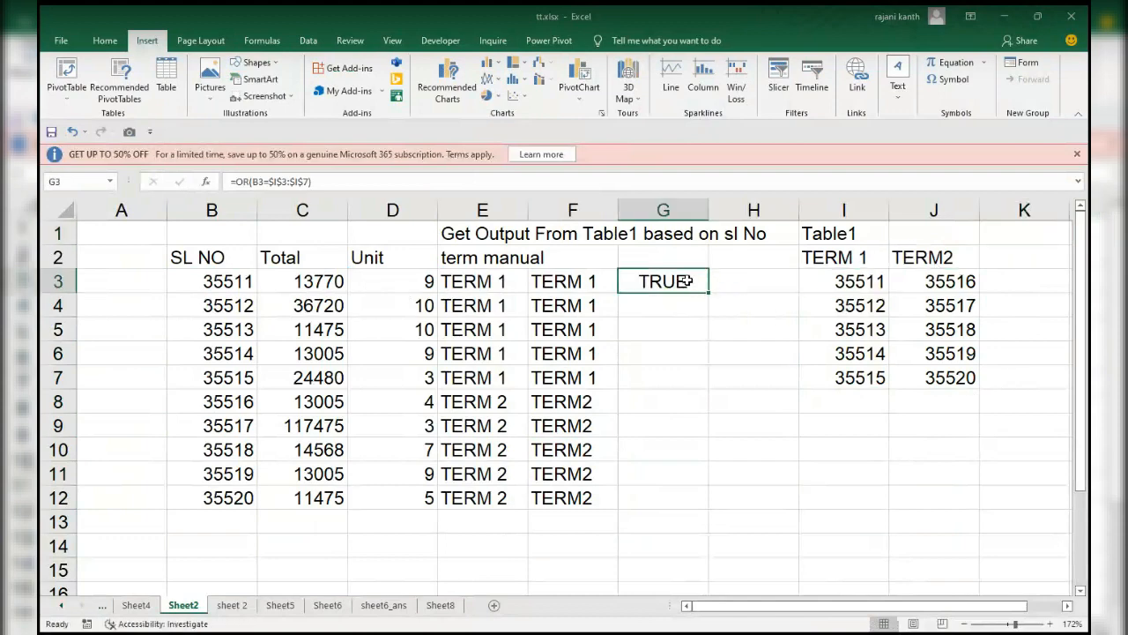
pyautogui.doubleClick(663, 280)
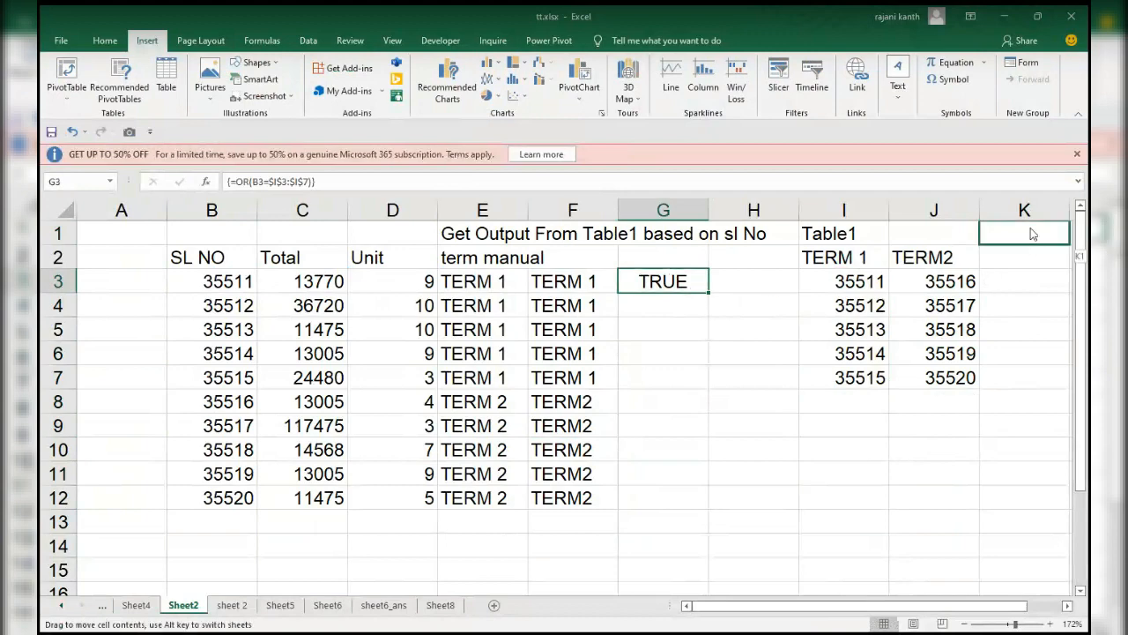
pyautogui.click(1023, 232)
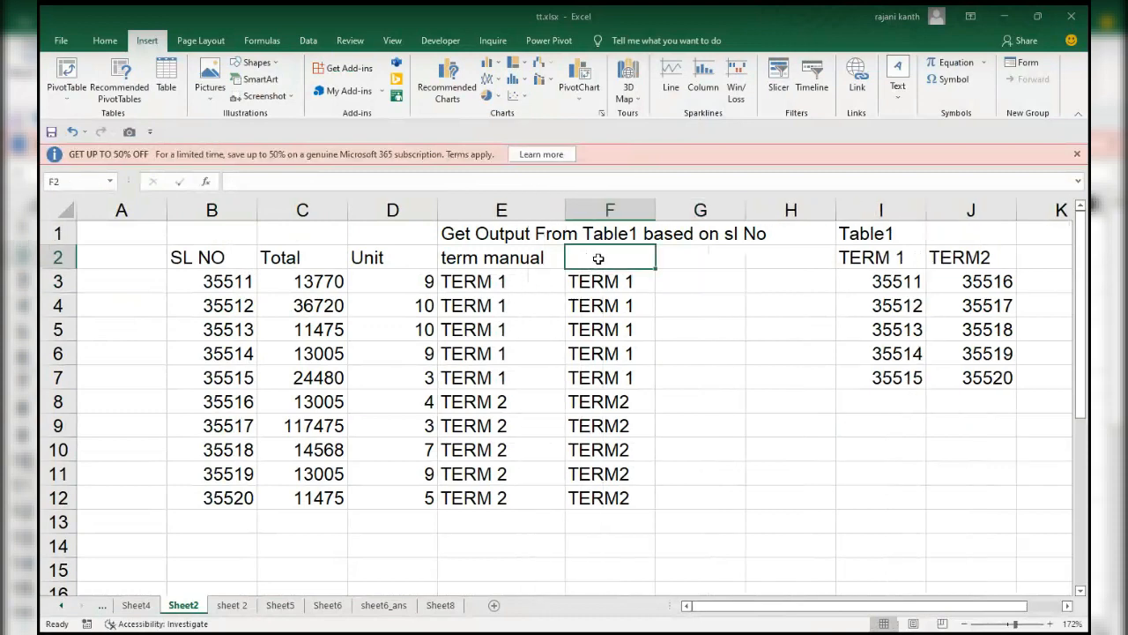
# Step: Label F2 as '1st Method' and G2 as '2nd Method'
pyautogui.write('1st M')
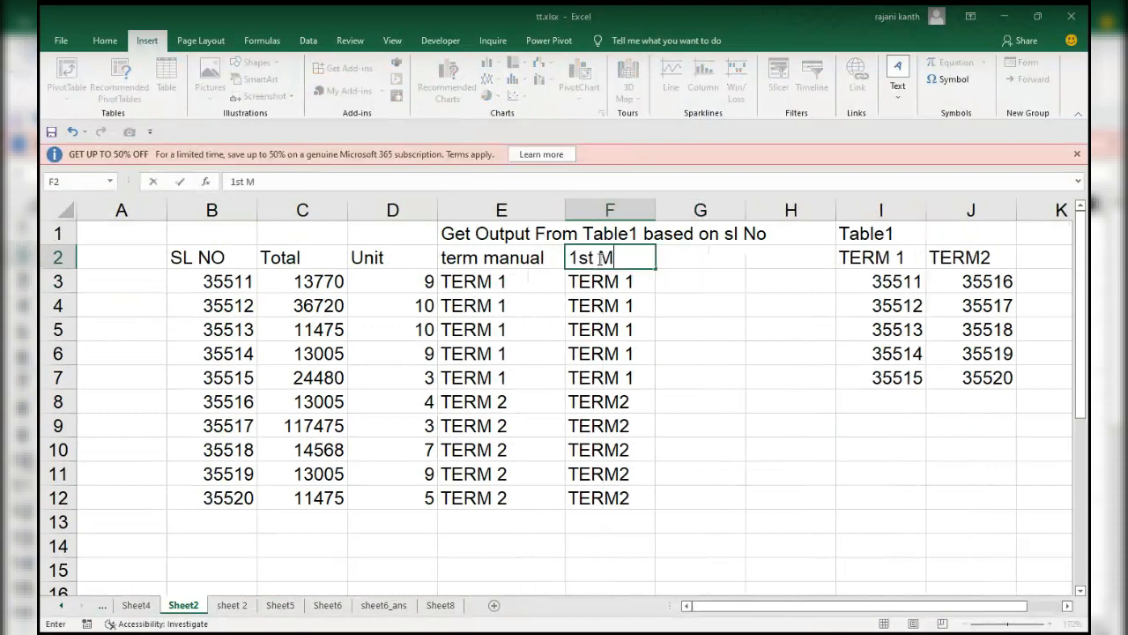
pyautogui.write('eho')
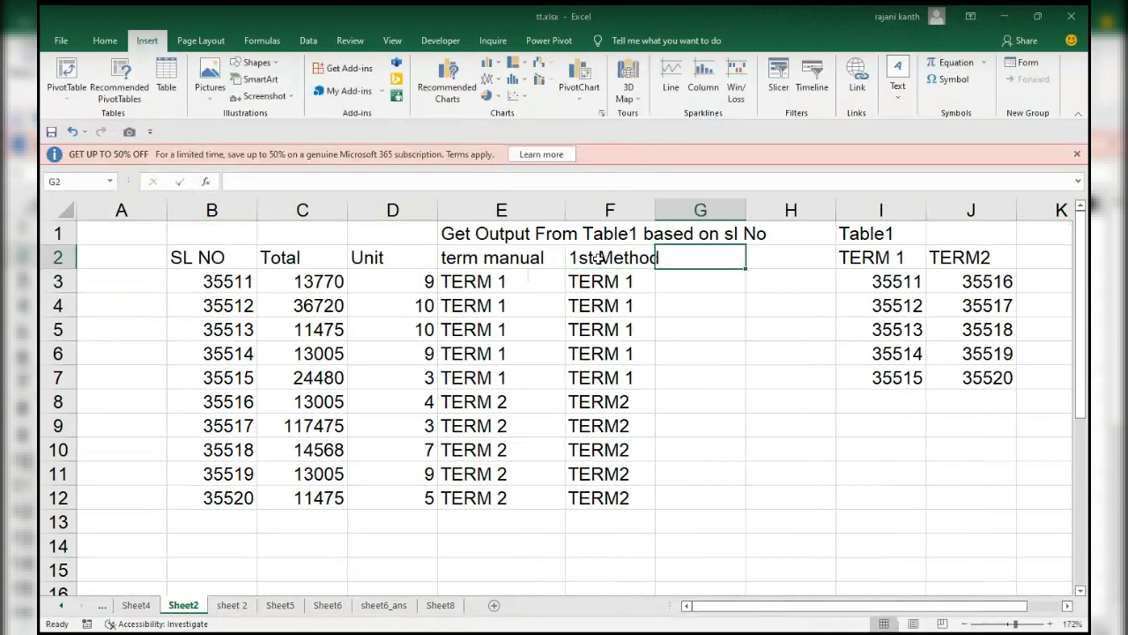
pyautogui.write('2nd')
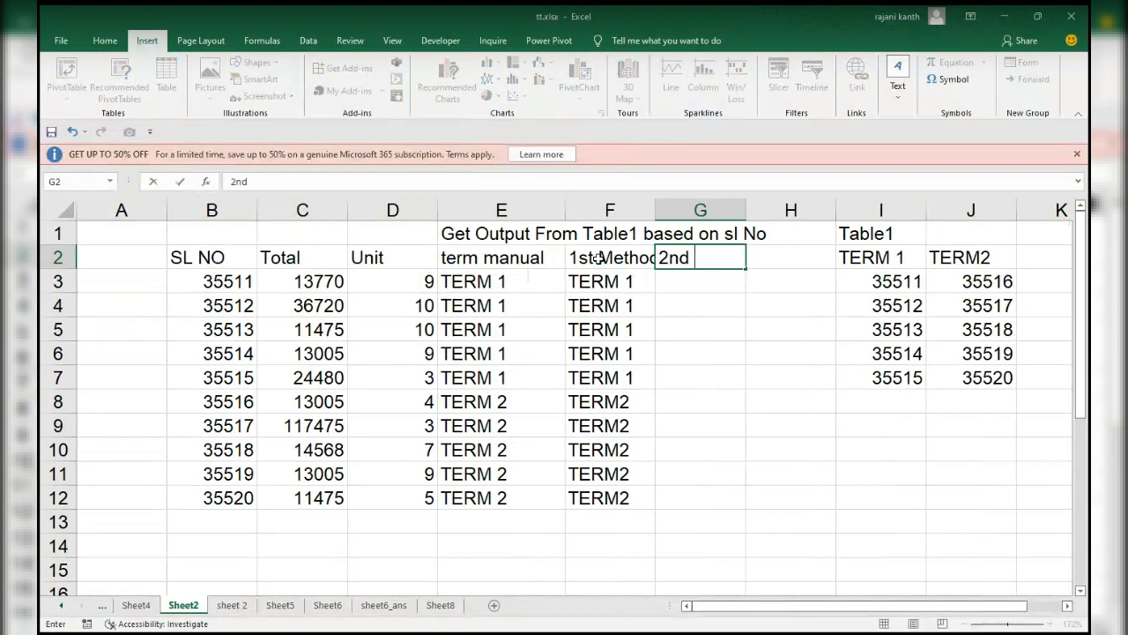
pyautogui.write('Method')
pyautogui.click(700, 280)
pyautogui.write('=')
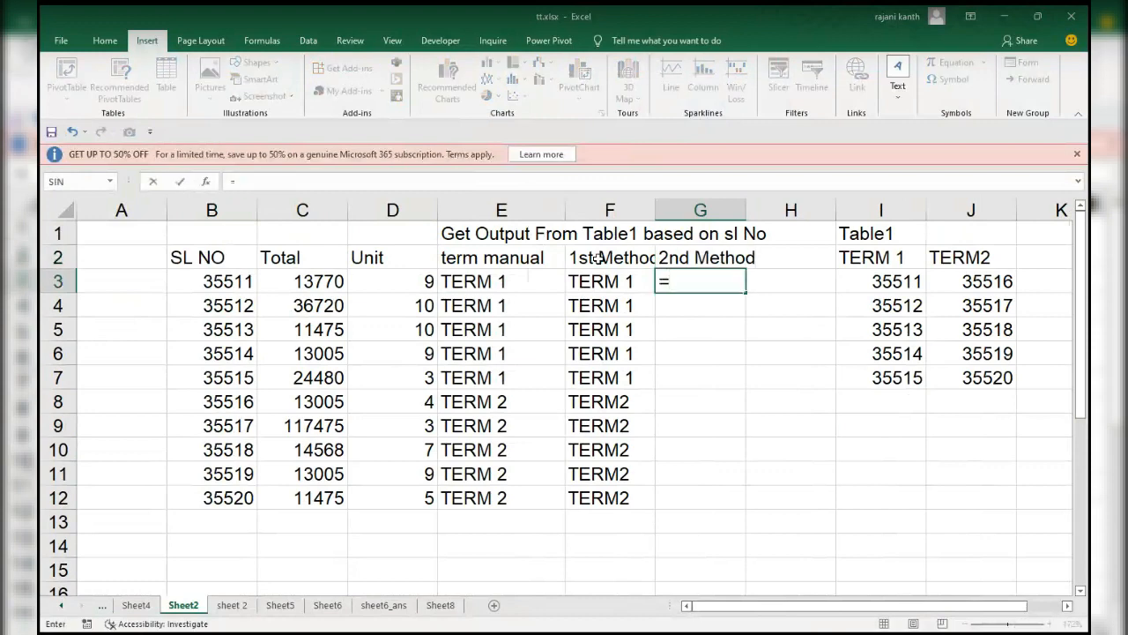
# Step: Start =CHOOSE({1,2},MATCH(B3,$I$3:$I$7,0) in G3
pyautogui.write('CHOOSE(')
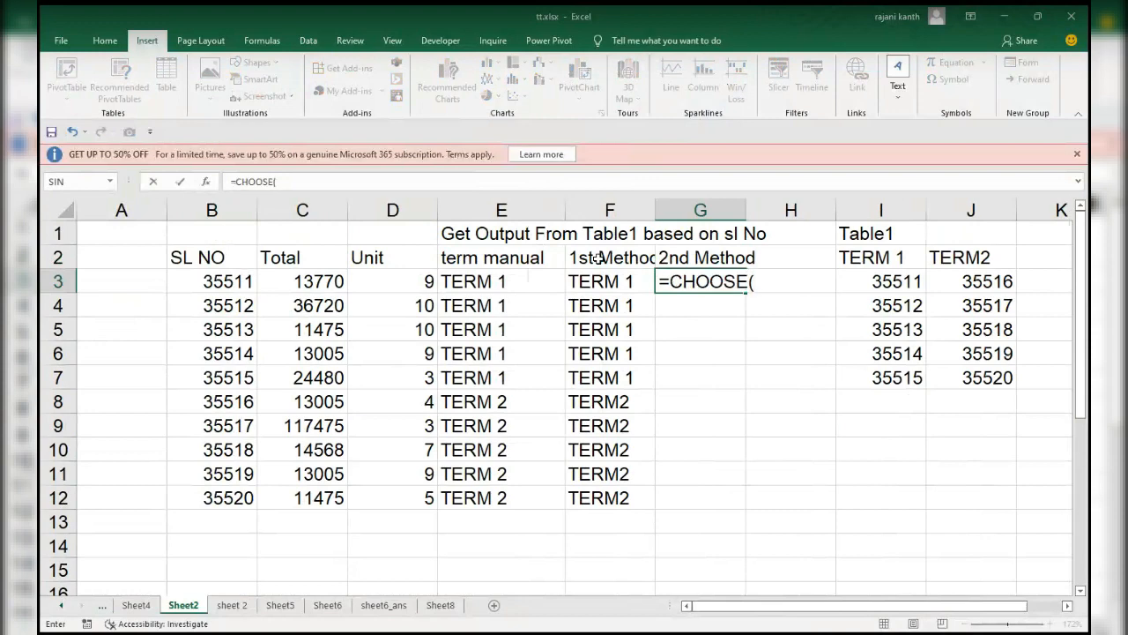
pyautogui.write('{')
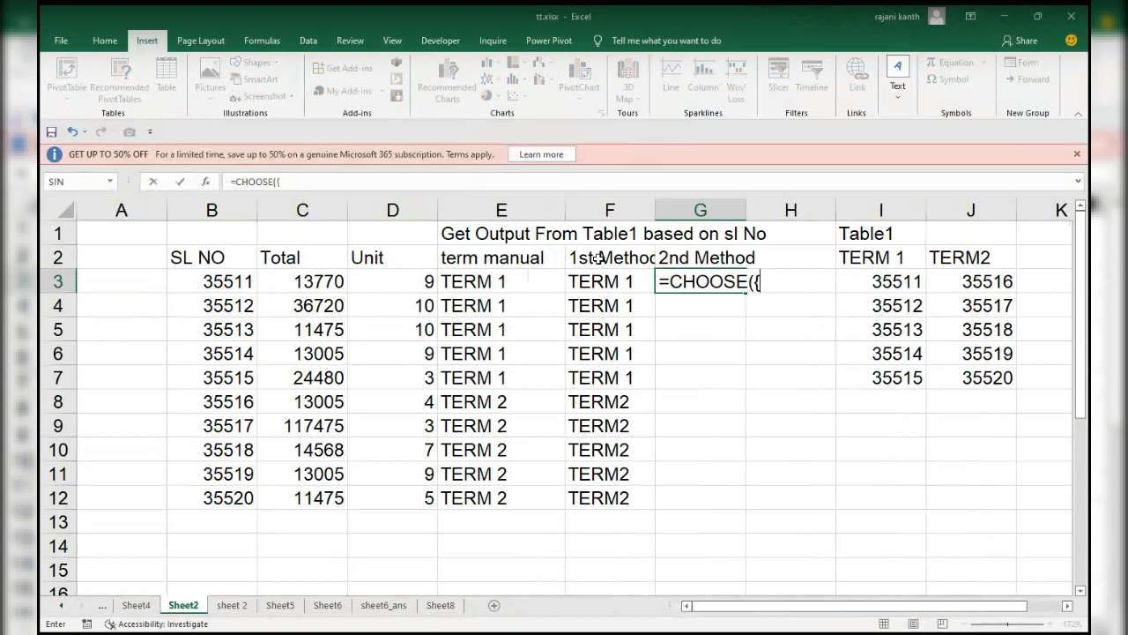
pyautogui.write('1,2},MATCH(F3')
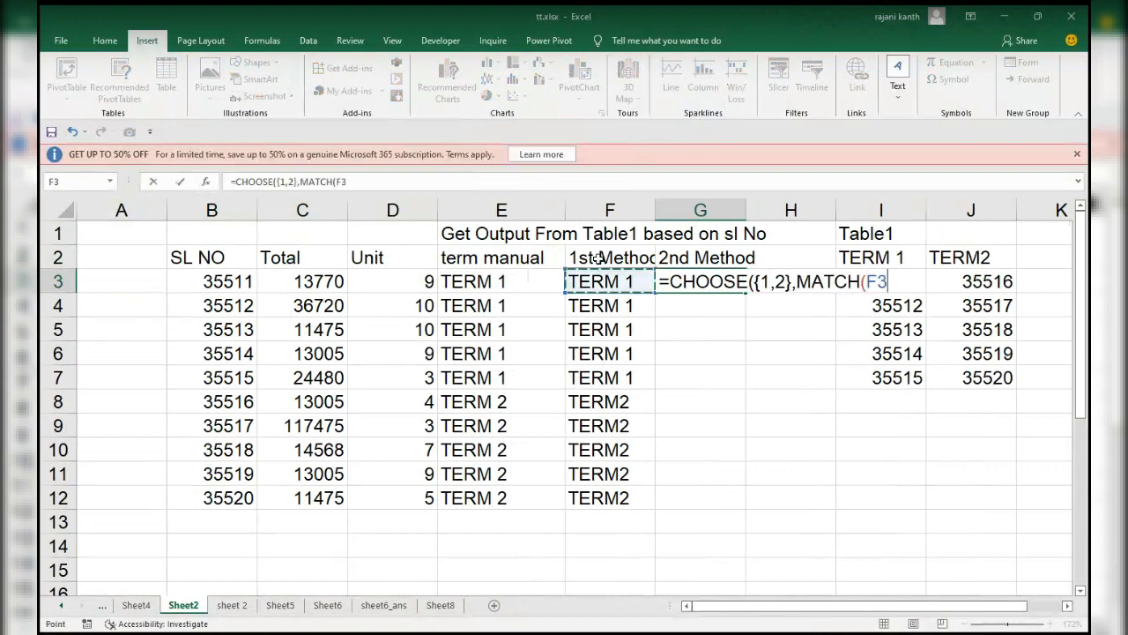
pyautogui.click(211, 282)
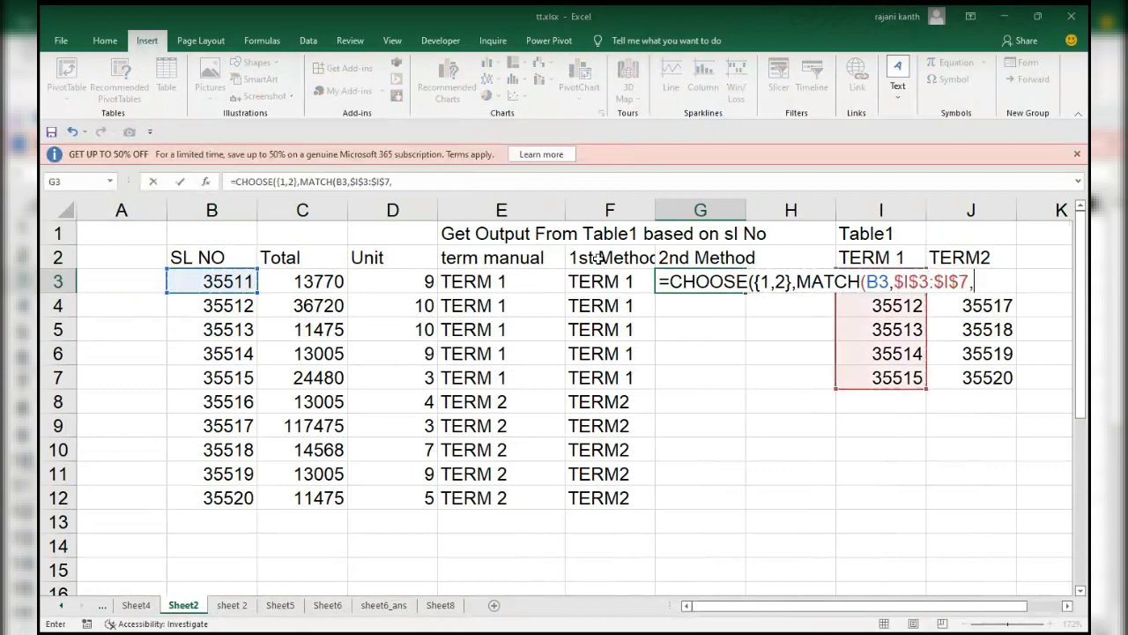
pyautogui.write('0)')
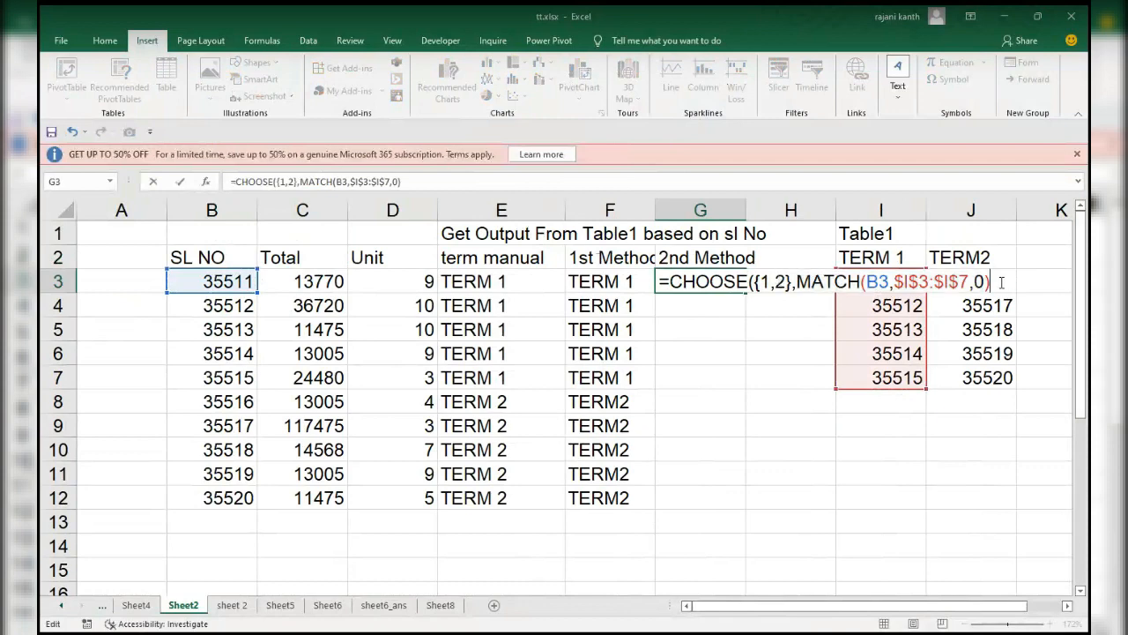
# Step: Add the second MATCH(B3,$J$3:$J$7,0) and close the CHOOSE
pyautogui.write(',')
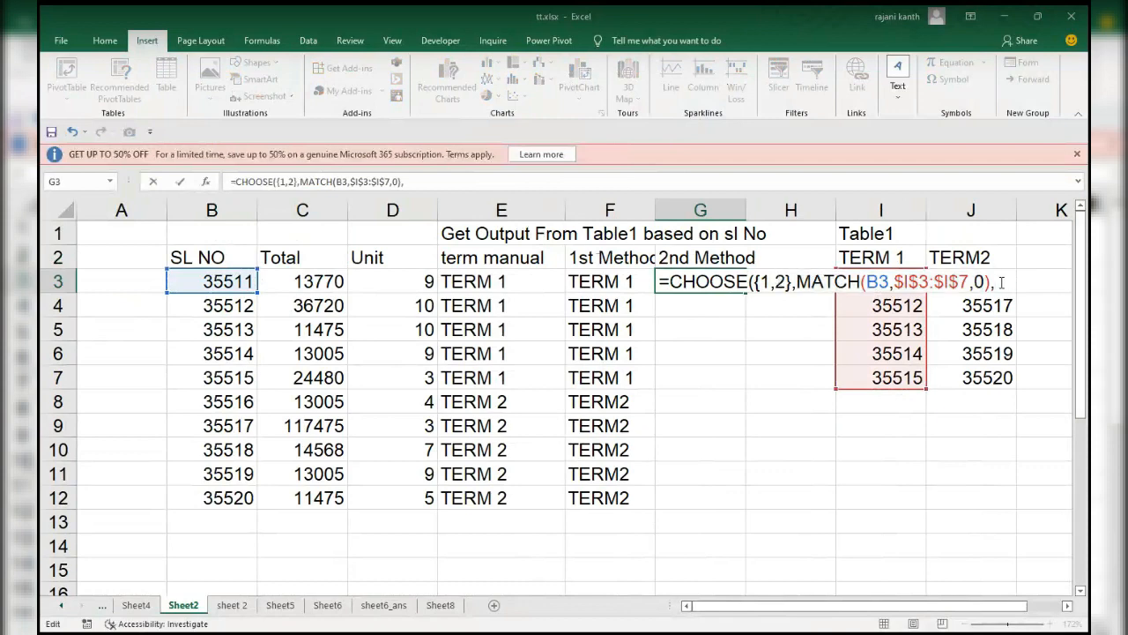
pyautogui.write('match')
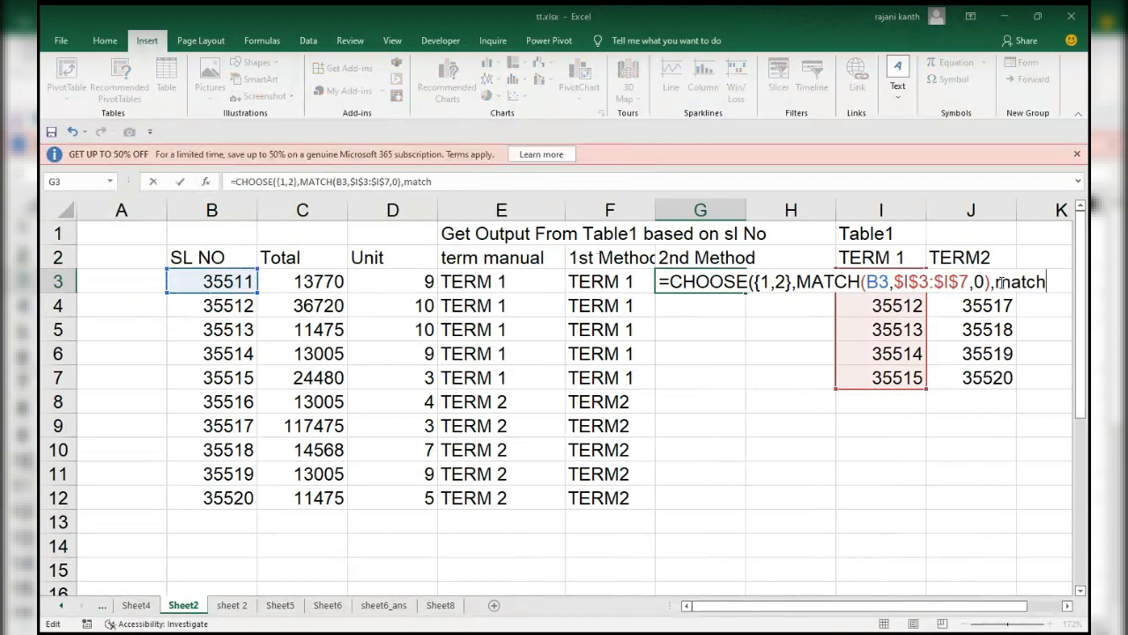
pyautogui.write('MATCH(b')
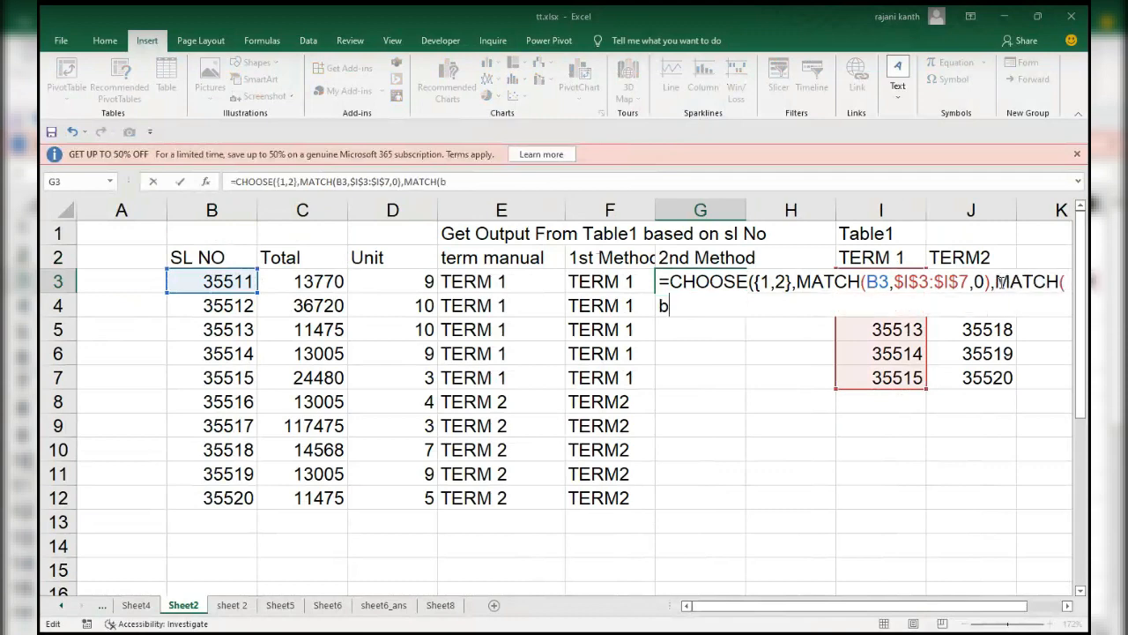
pyautogui.write('3,')
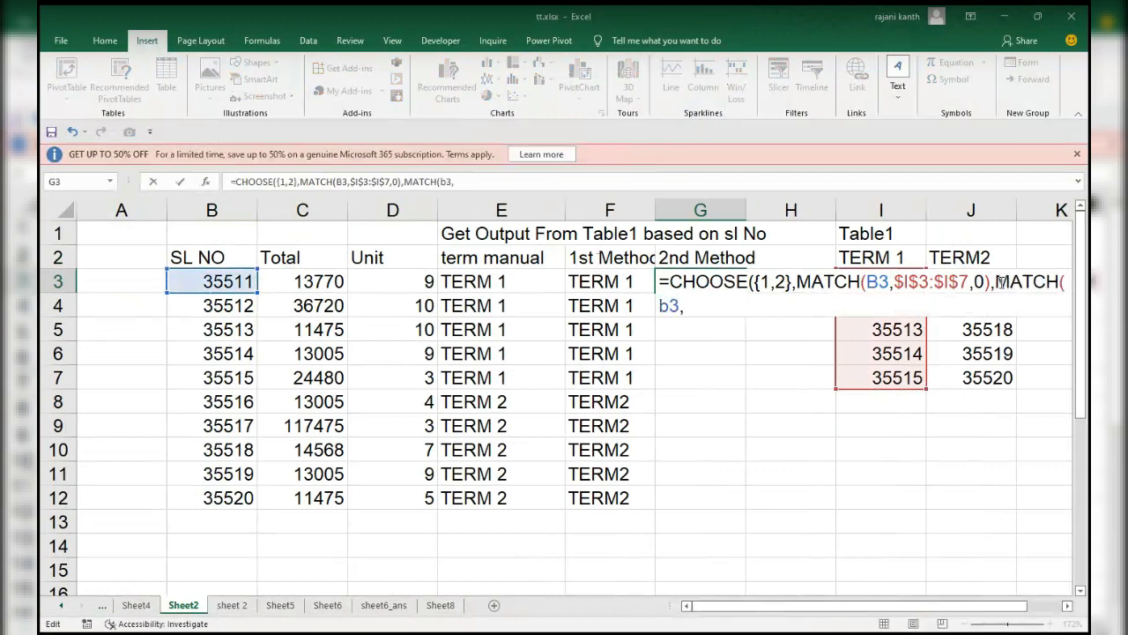
pyautogui.write('$J$3:$J$7')
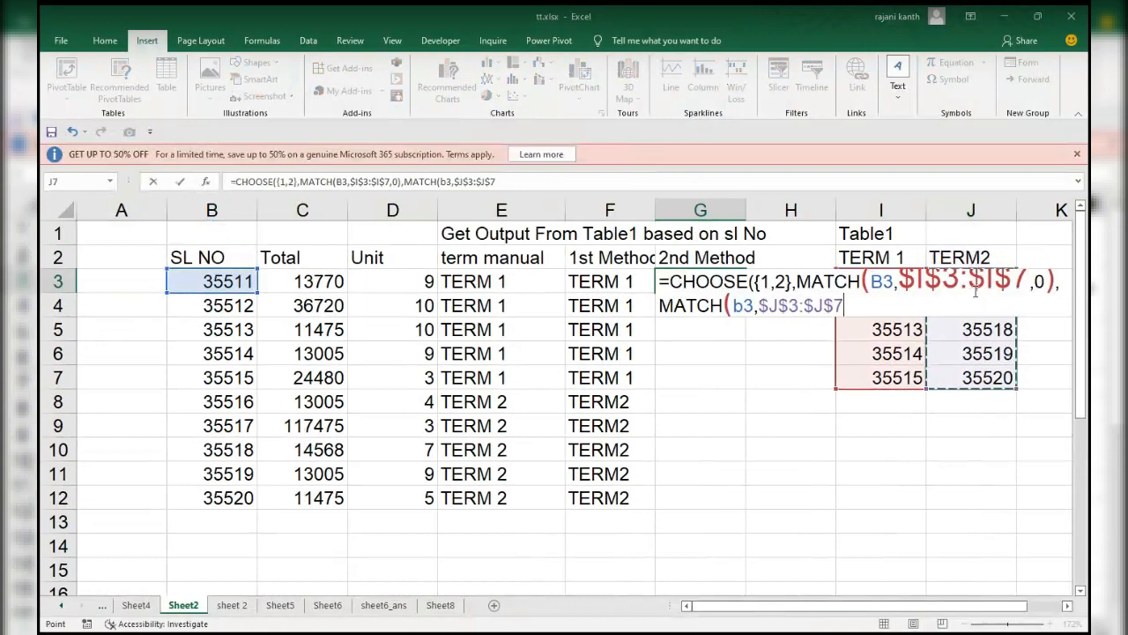
pyautogui.write(',0')
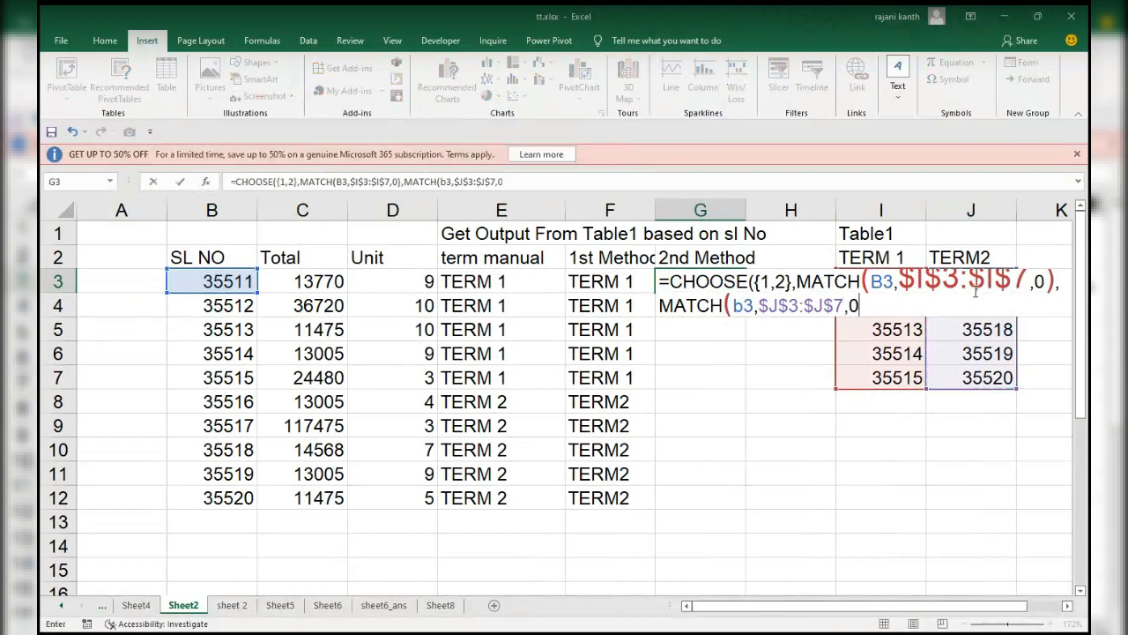
pyautogui.write('))')
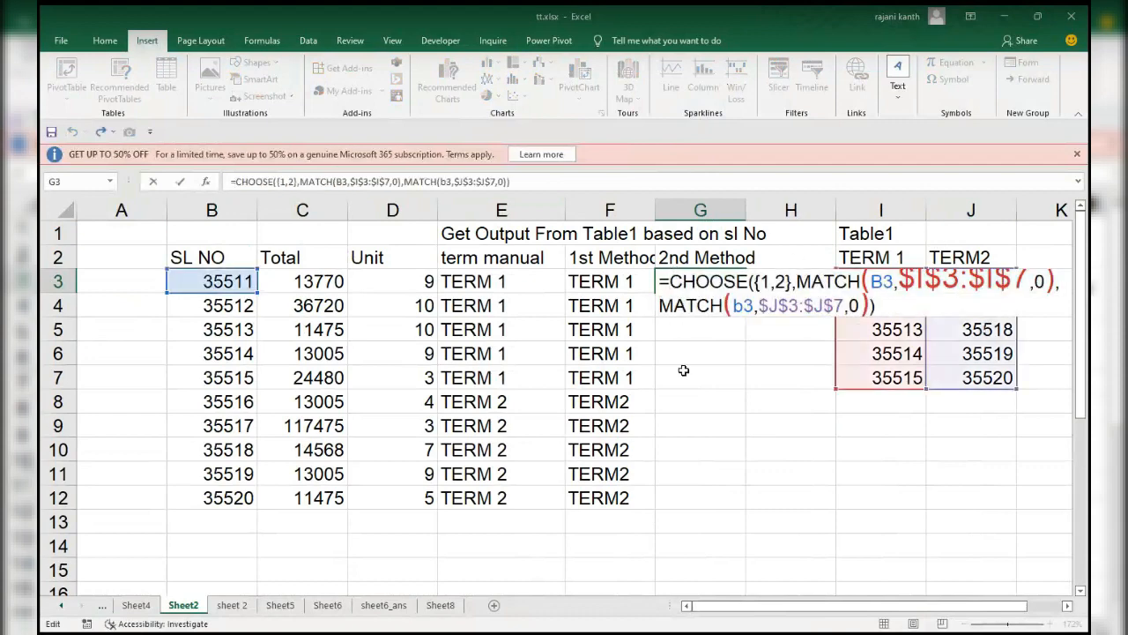
# Step: Wrap in MATCH(TRUE,ISNUMBER(...),0), enter as an array formula and fill G3:G12 with 1s and 2s
pyautogui.write('isn')
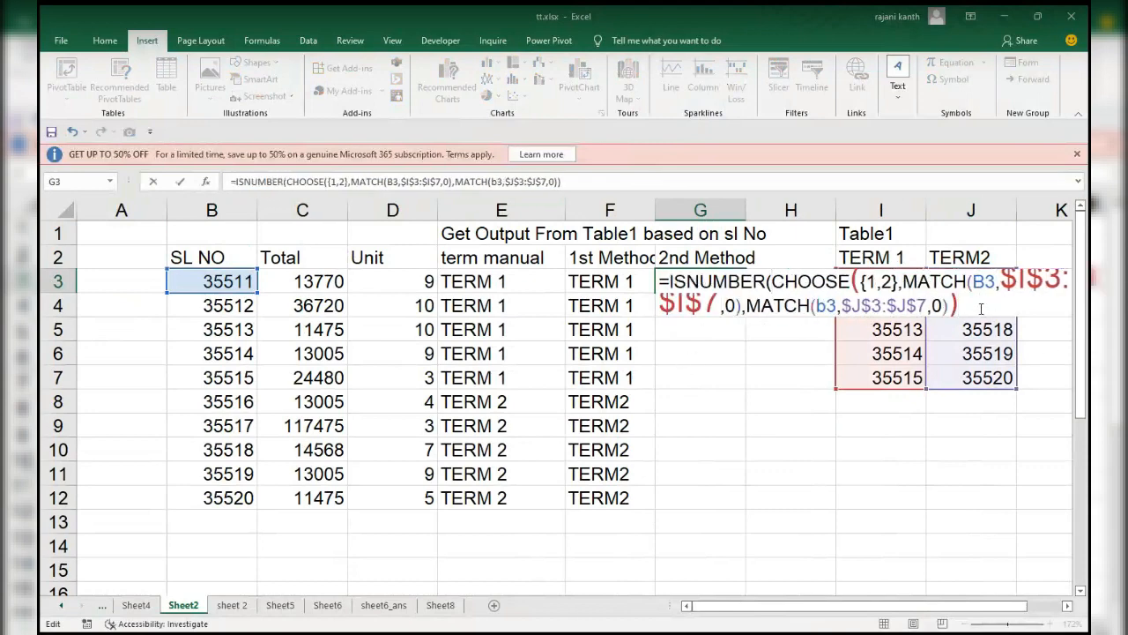
pyautogui.write(')')
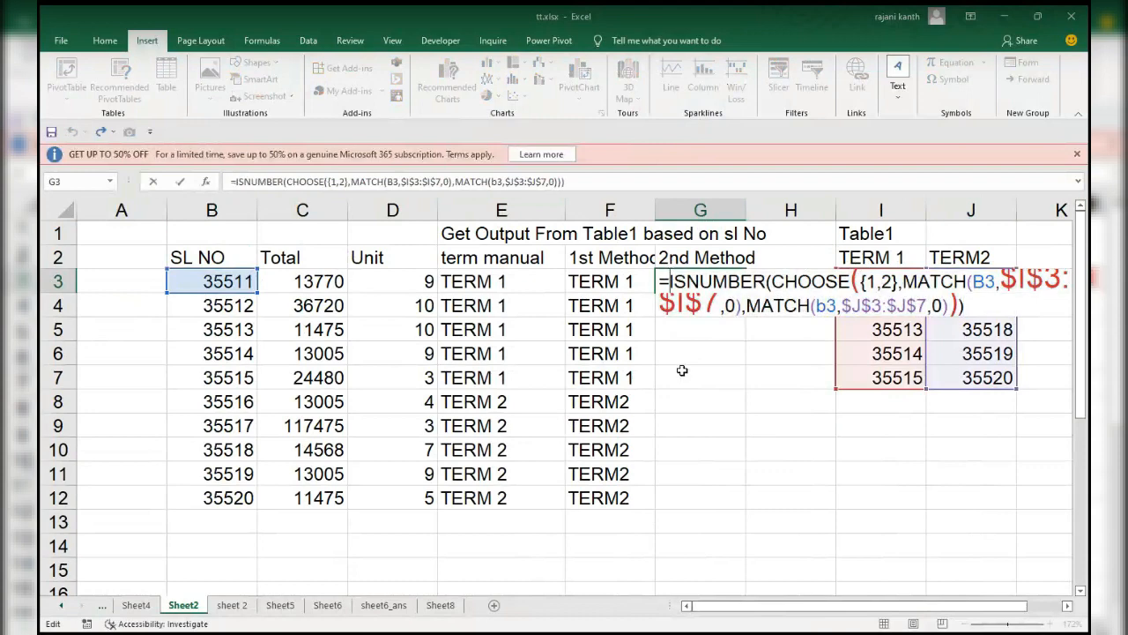
pyautogui.write('match')
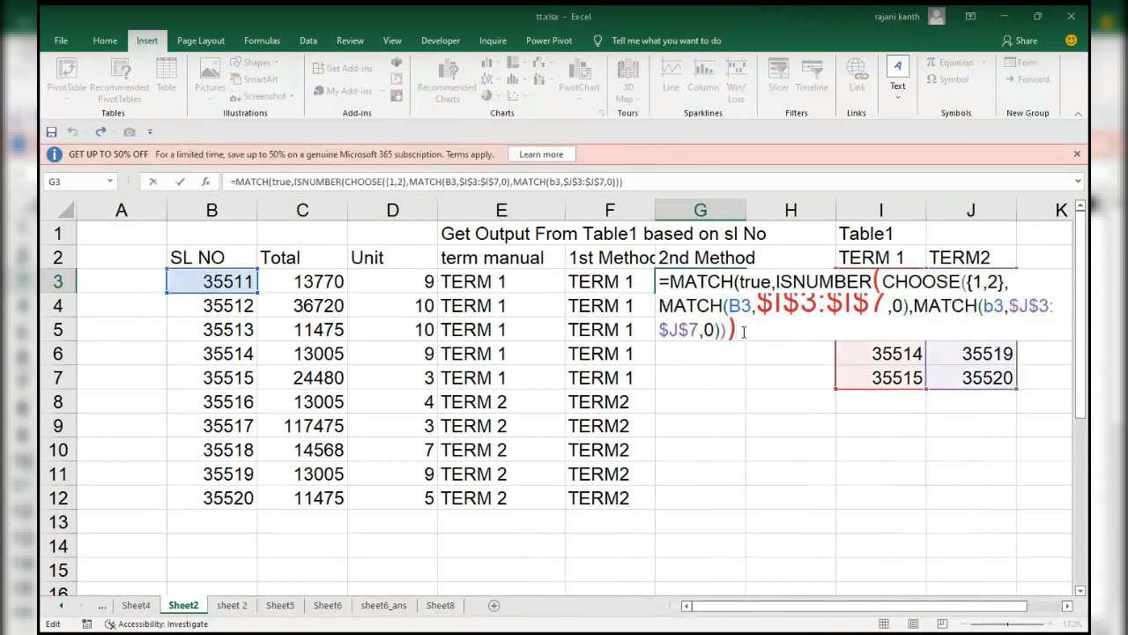
pyautogui.write(',0)')
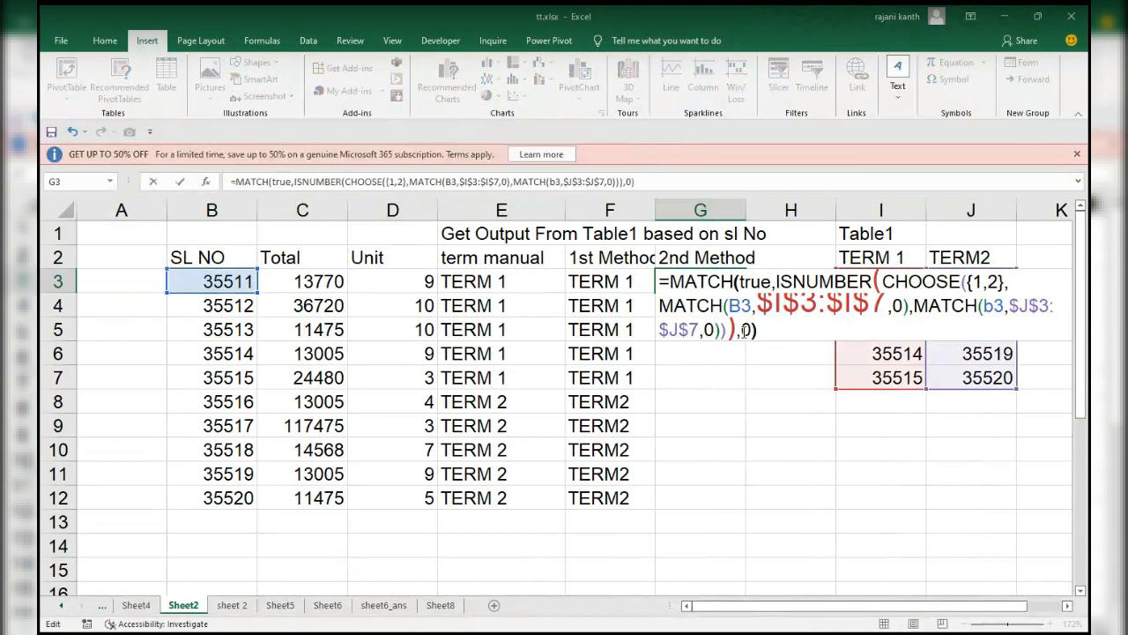
pyautogui.press('Ctrl+Shift+Enter')
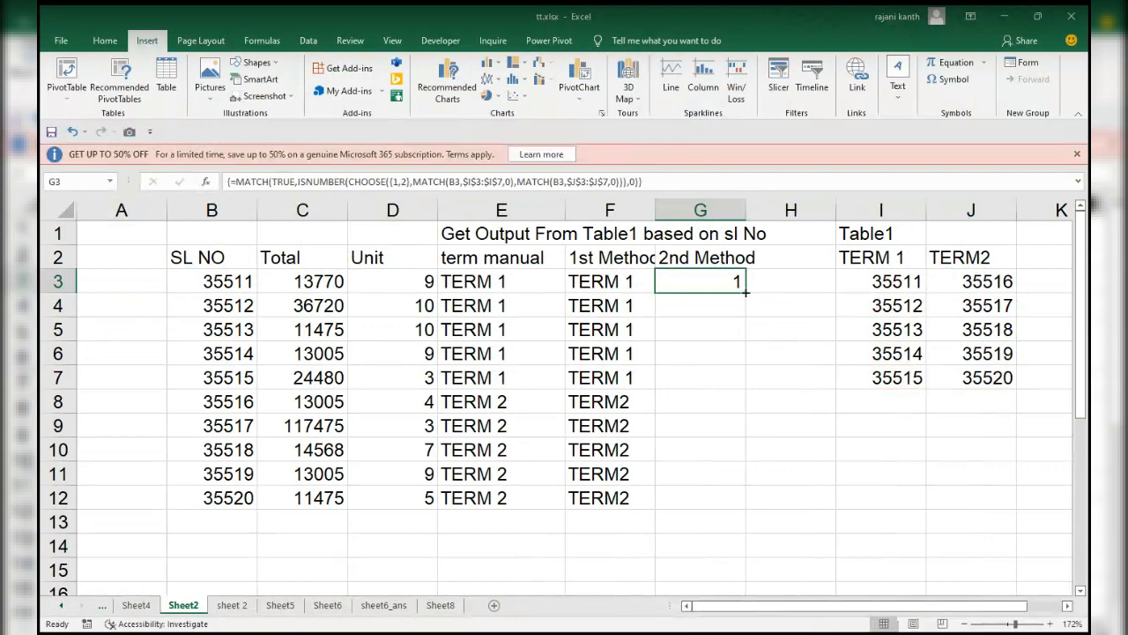
pyautogui.moveTo(741, 291); pyautogui.dragTo(737, 498)
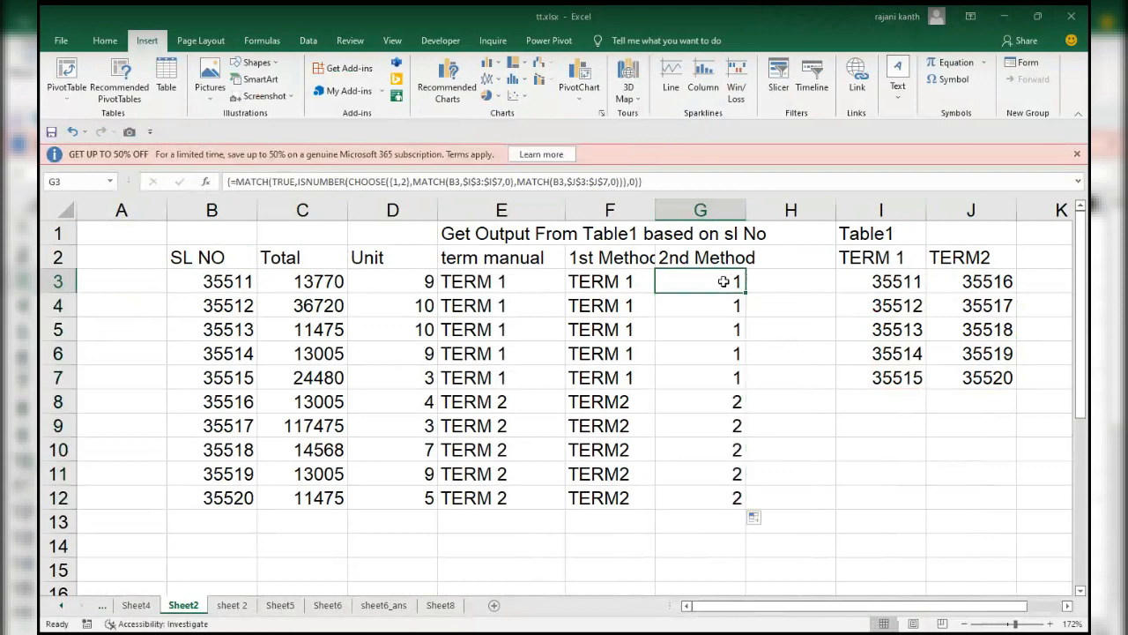
pyautogui.doubleClick(700, 282)
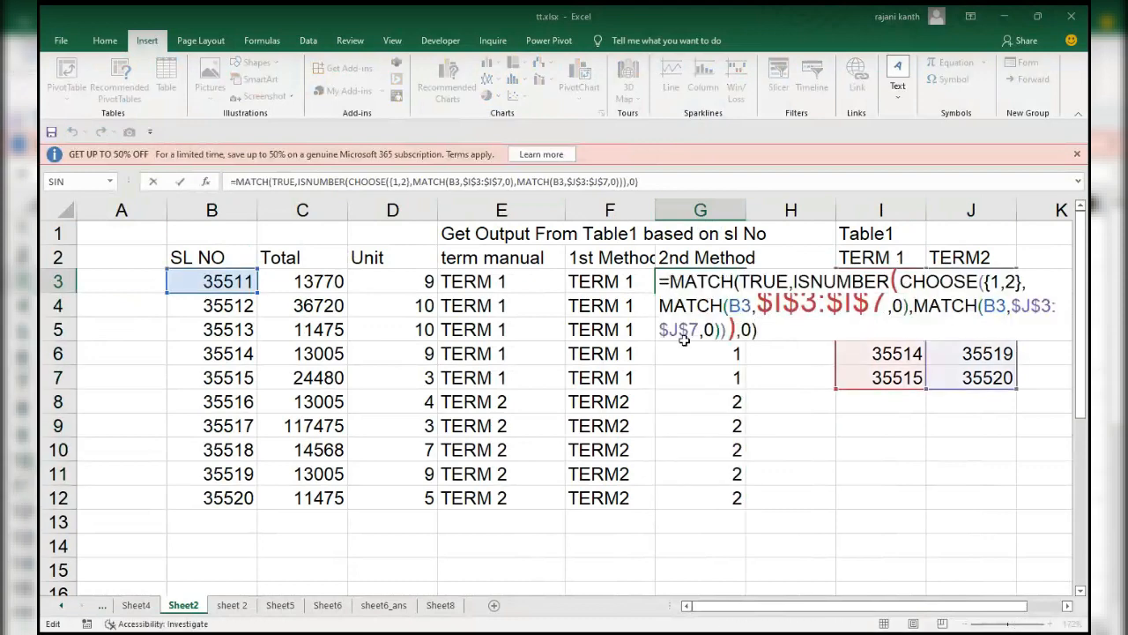
# Step: Wrap the G3 formula in INDEX($I$2:$J$2,…) to return the term header name
pyautogui.write('INDEX(')
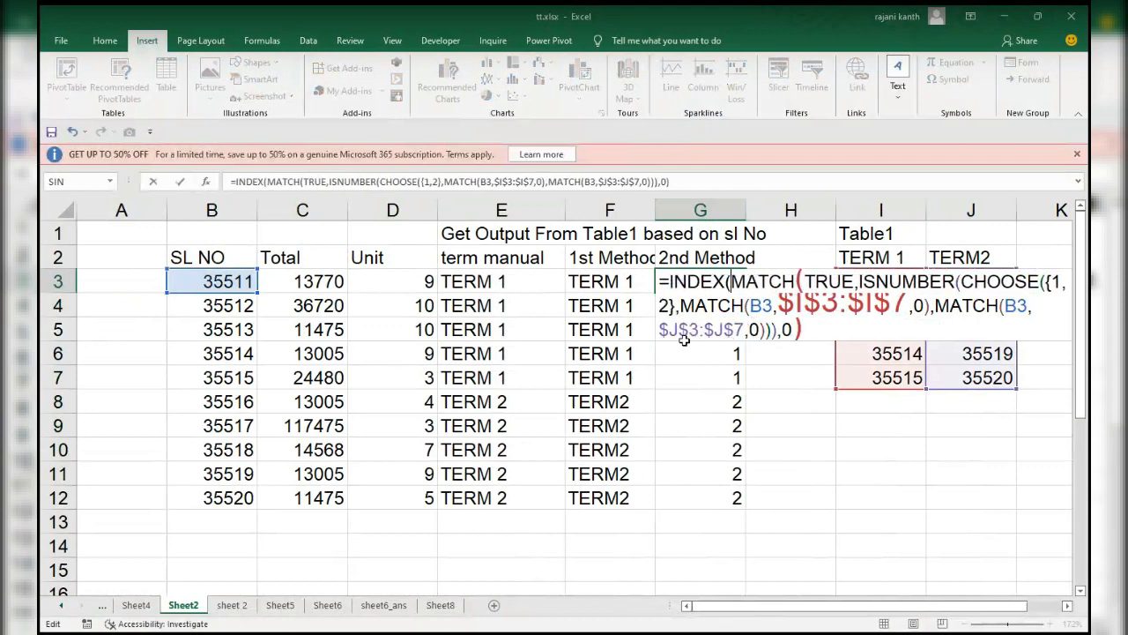
pyautogui.click(879, 257)
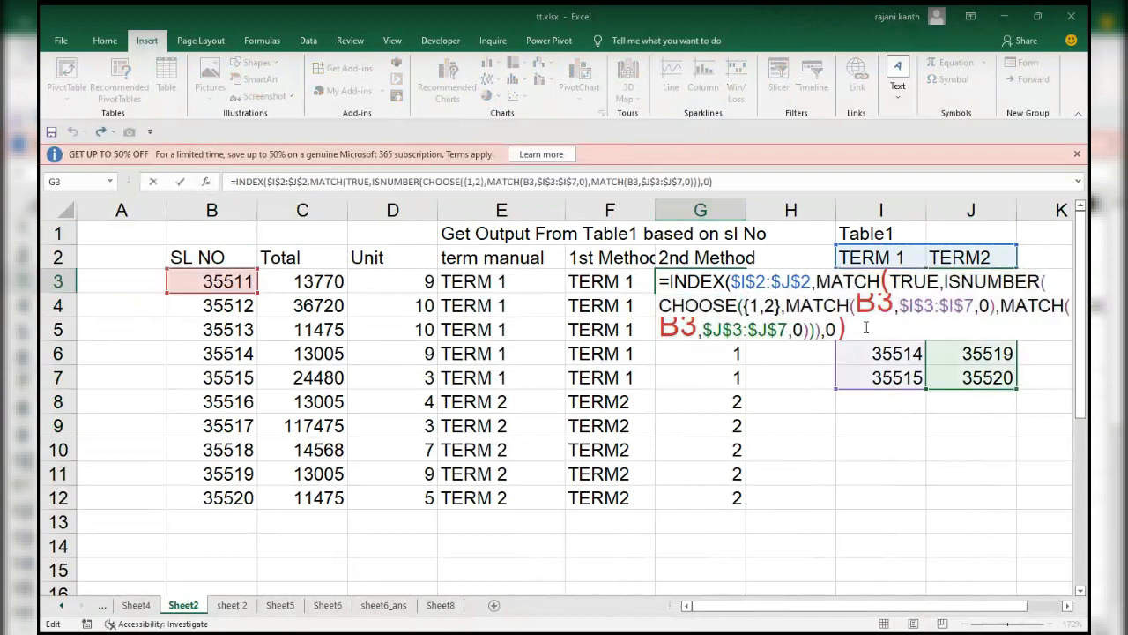
pyautogui.write(')')
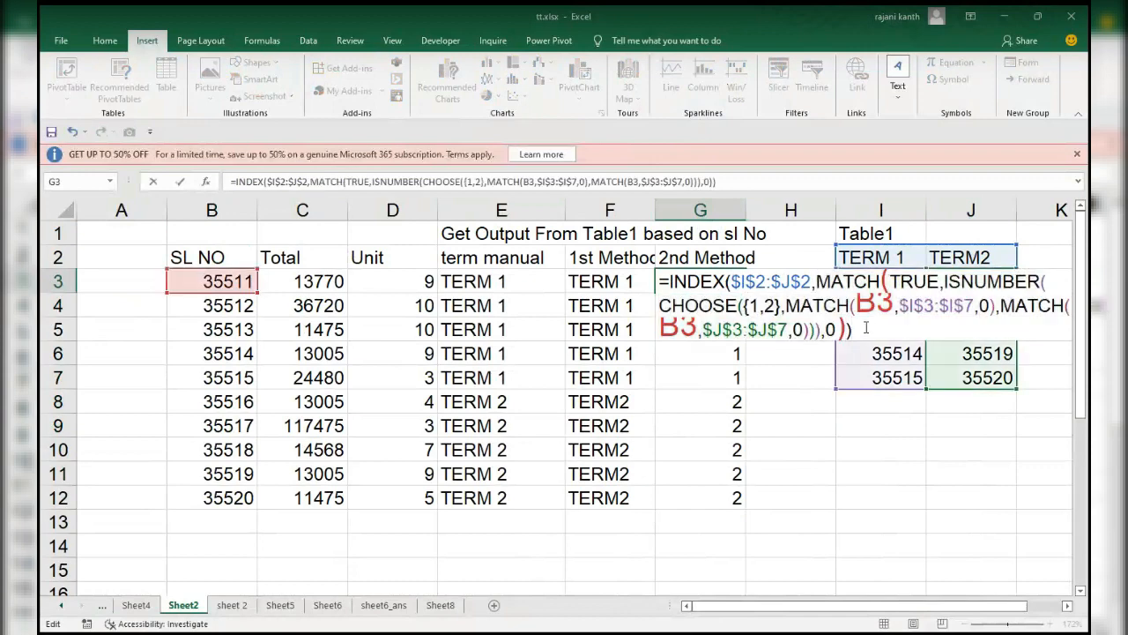